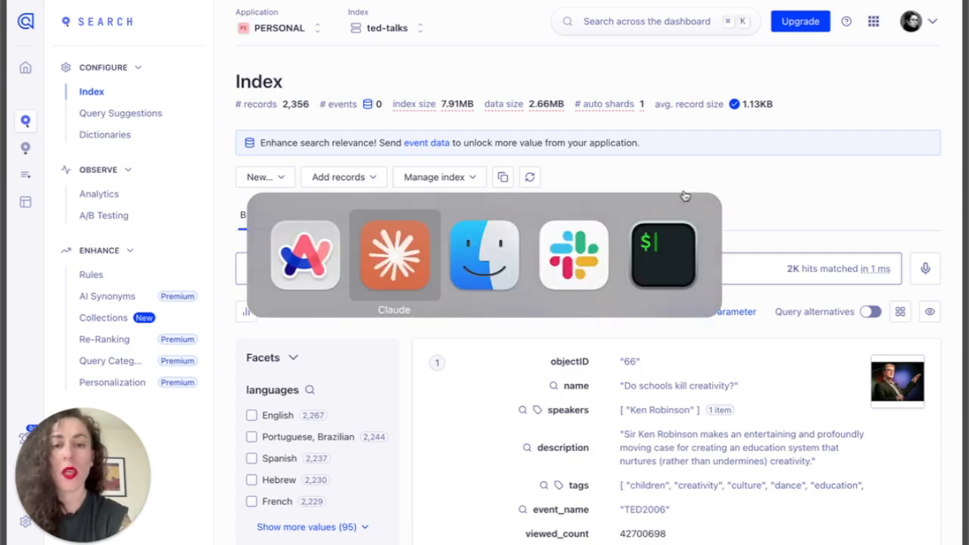
- Write a prompt asking for the top 10 sci-fi movies, indexed in PERSONAL's movies index with ratings and posters
{"action": "left_click", "coordinate": [395, 255]}
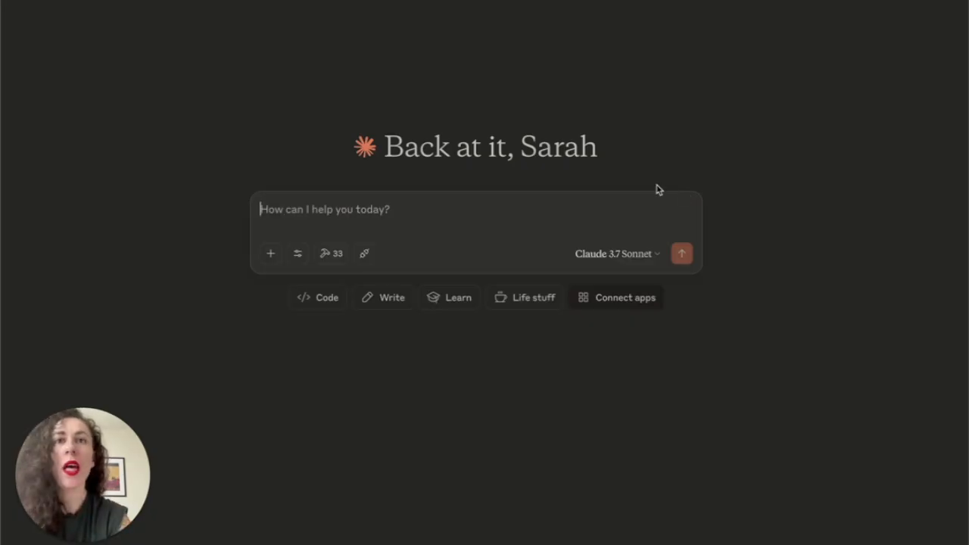
{"action": "type", "text": "Find"}
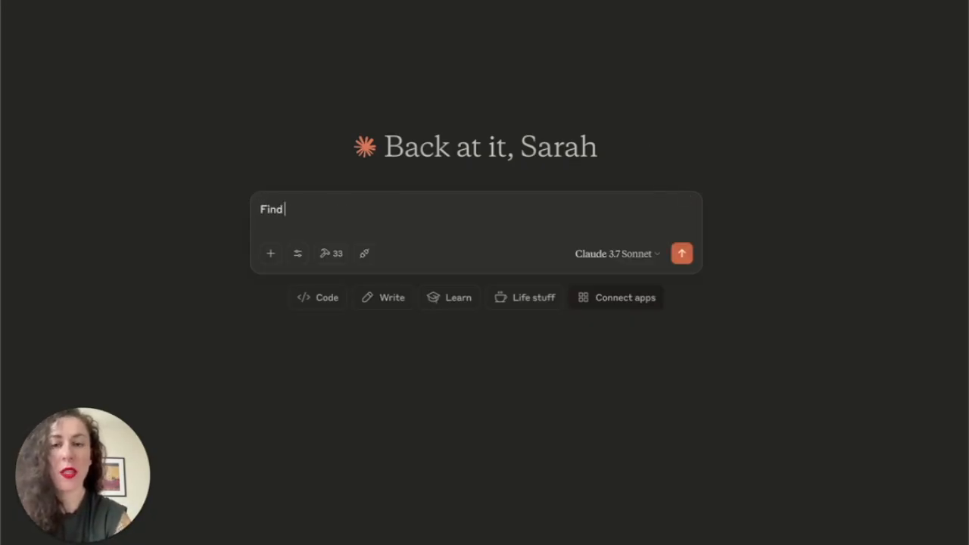
{"action": "type", "text": "me the top 10 sci fi m"}
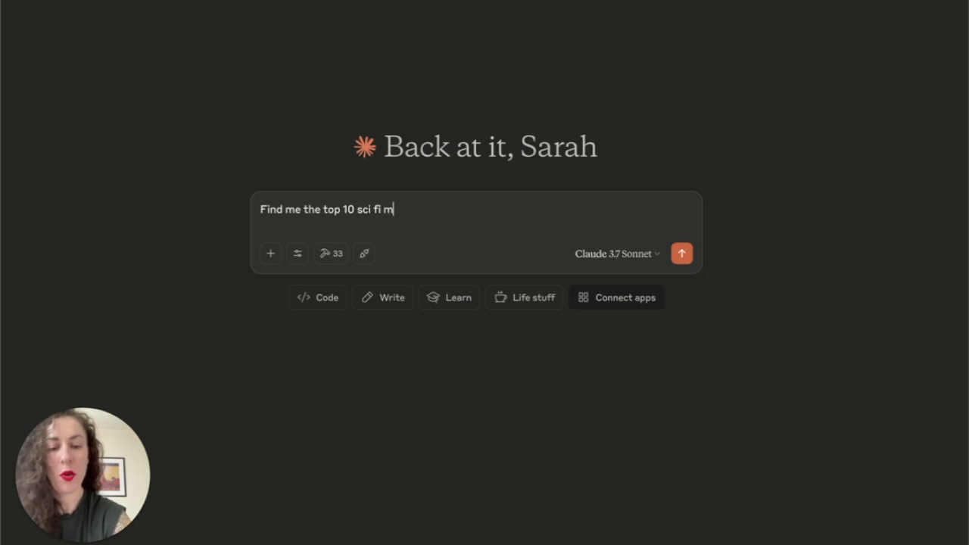
{"action": "type", "text": "ovies and index"}
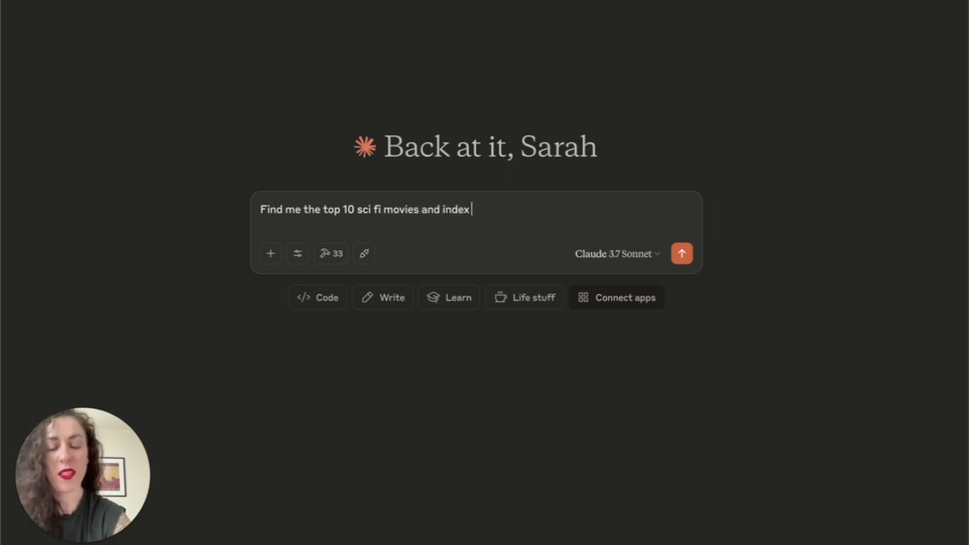
{"action": "type", "text": "it in a"}
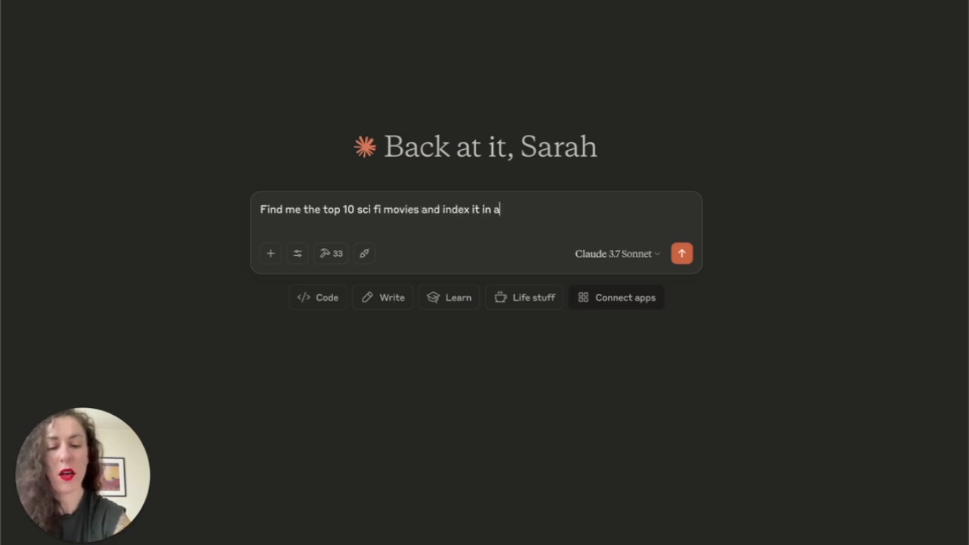
{"action": "type", "text": "movies index o"}
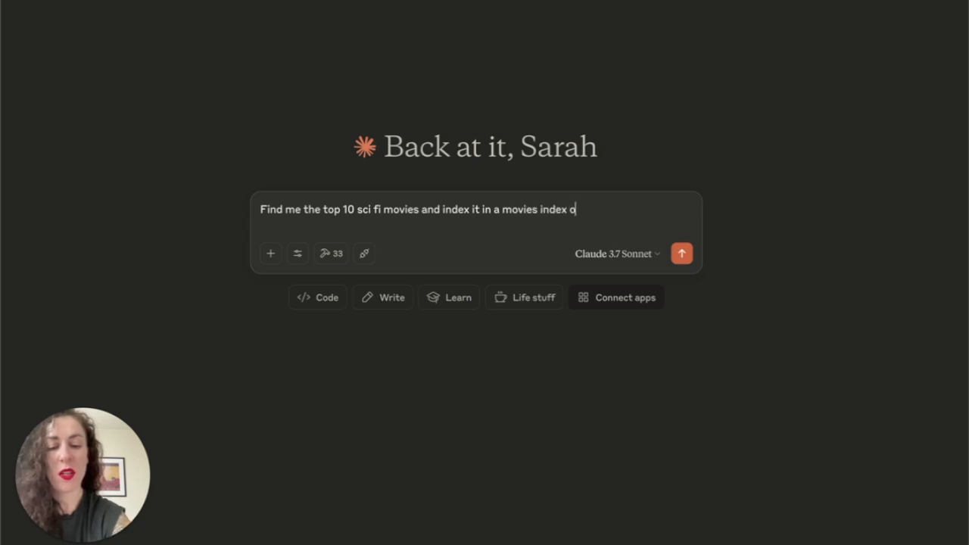
{"action": "type", "text": "n app PERSONAL."}
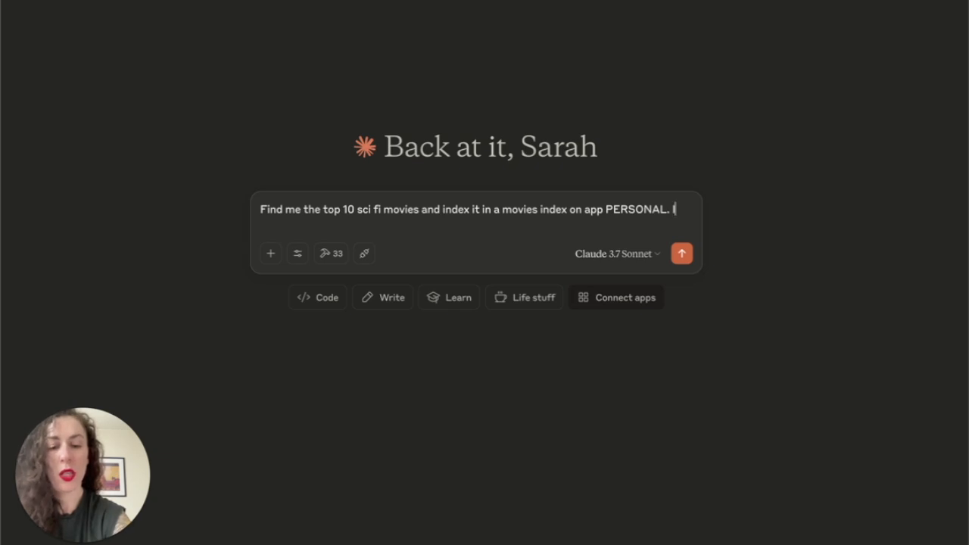
{"action": "type", "text": "Incl"}
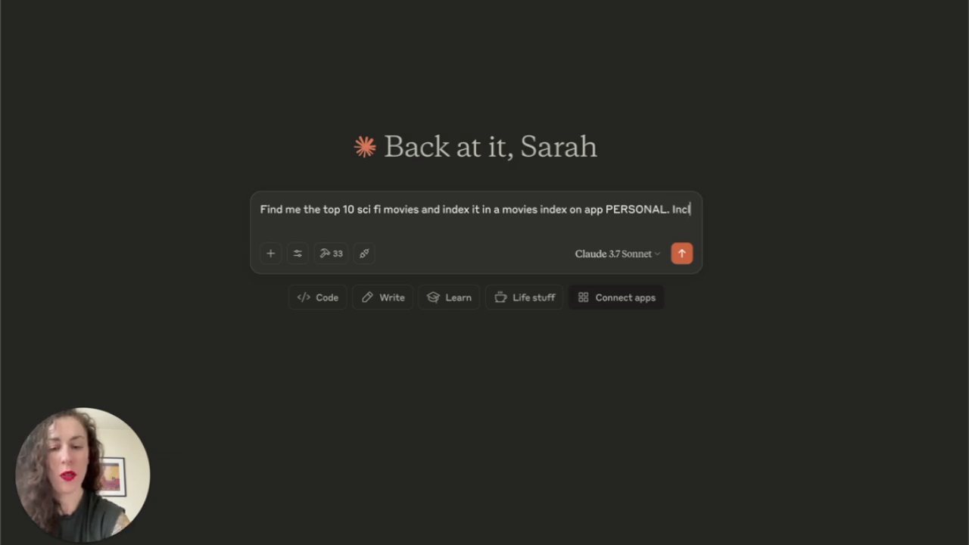
{"action": "type", "text": "ude ratings"}
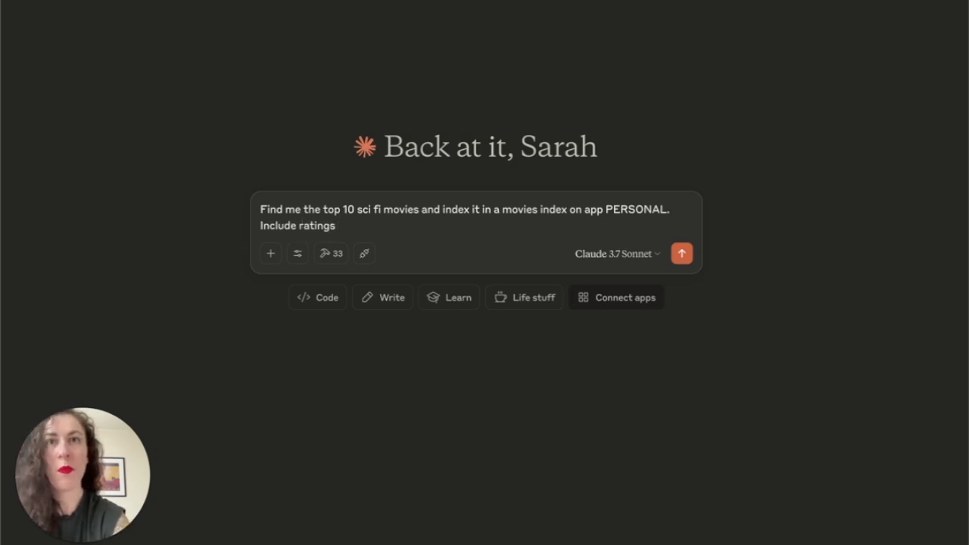
{"action": "type", "text": "and movie posters."}
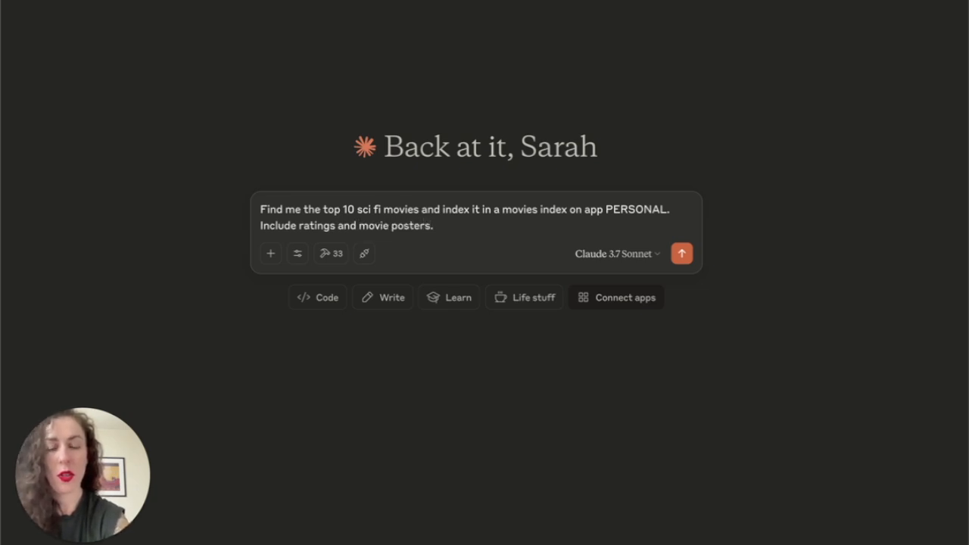
- Send the movie request and inspect the listIndices, setAttributesForFaceting and setCustomRanking tool calls
{"action": "left_click", "coordinate": [682, 252]}
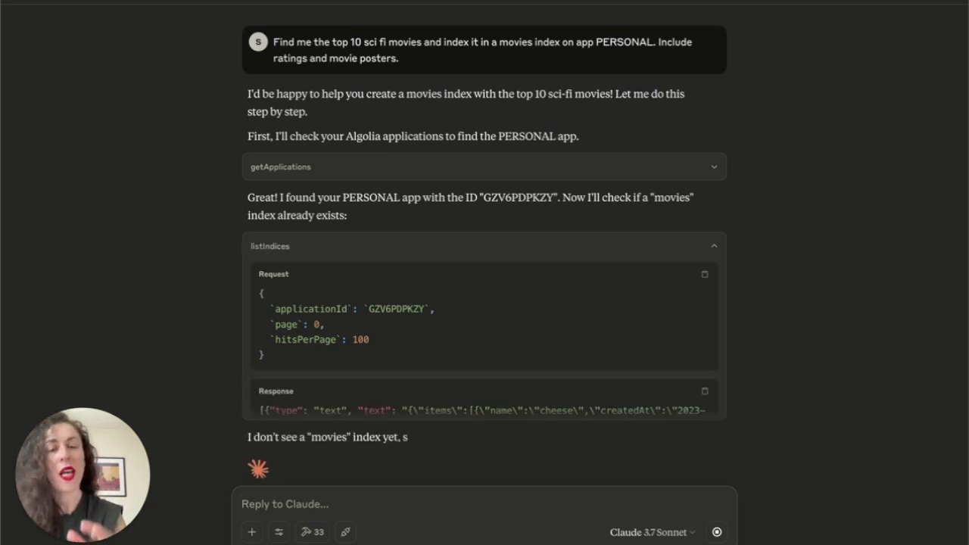
{"action": "left_click", "coordinate": [714, 246]}
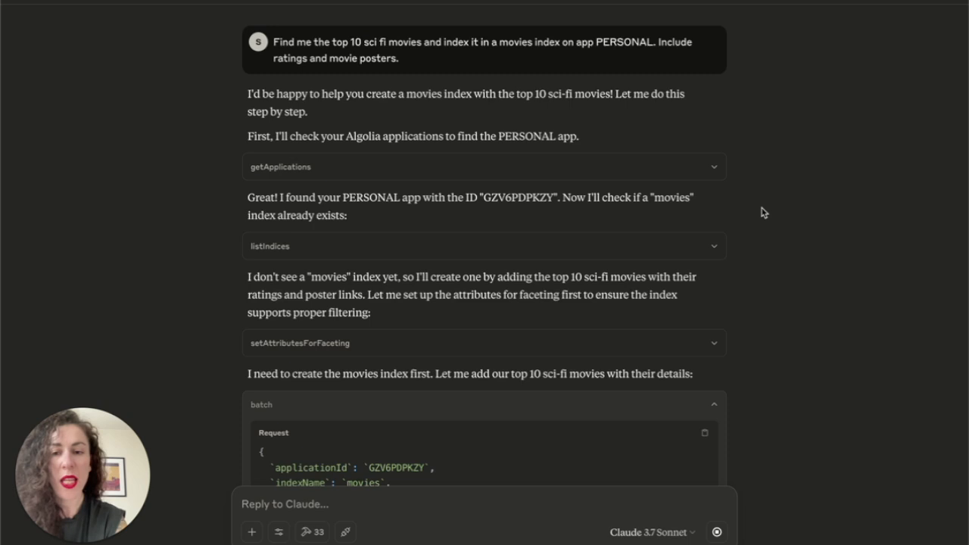
{"action": "scroll", "scroll_direction": "down", "scroll_amount": 3}
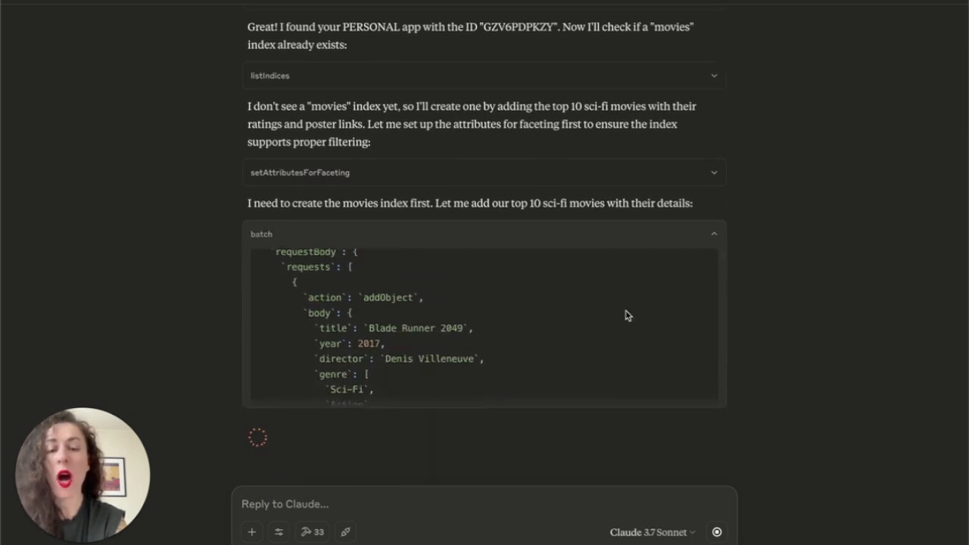
{"action": "scroll", "scroll_direction": "down", "scroll_amount": 3}
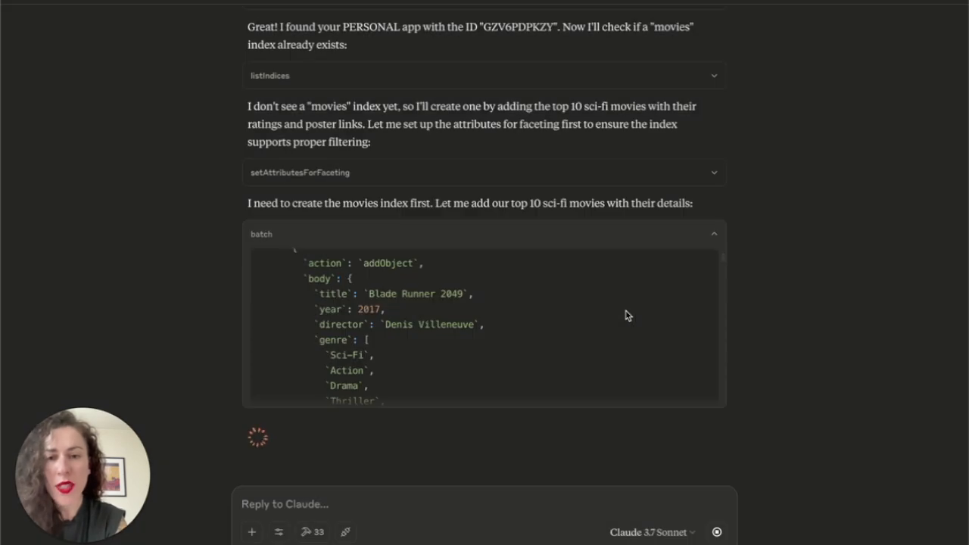
{"action": "scroll", "scroll_direction": "down", "scroll_amount": 3}
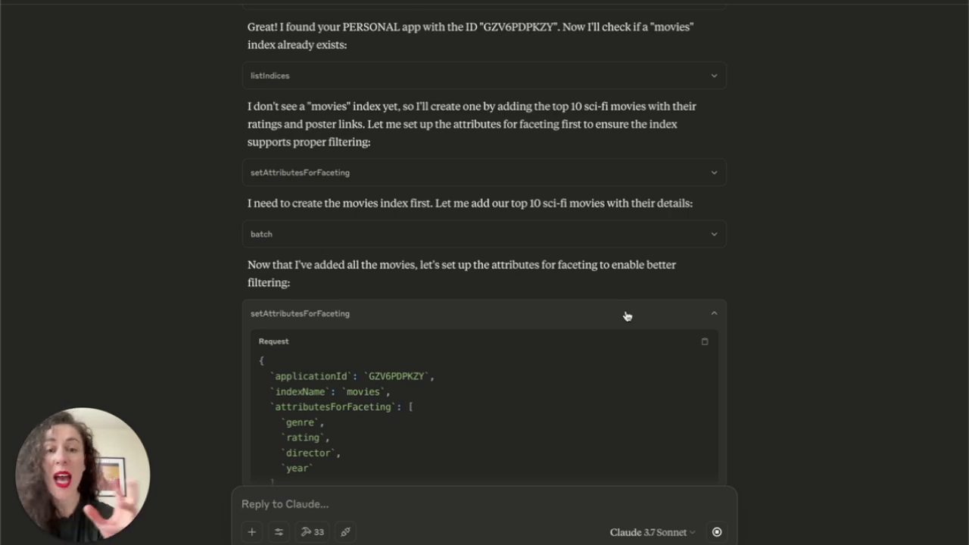
{"action": "left_click", "coordinate": [628, 314]}
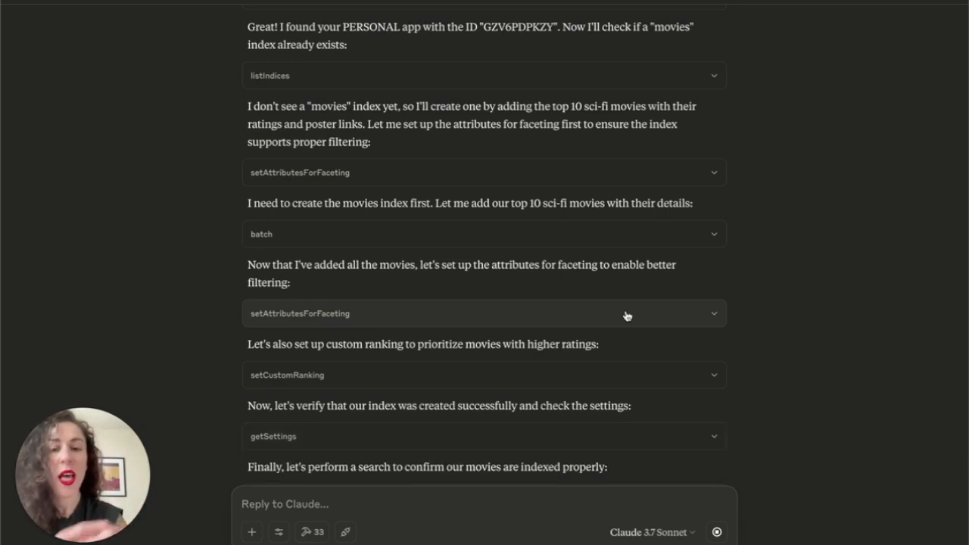
{"action": "scroll", "scroll_direction": "down", "scroll_amount": 3}
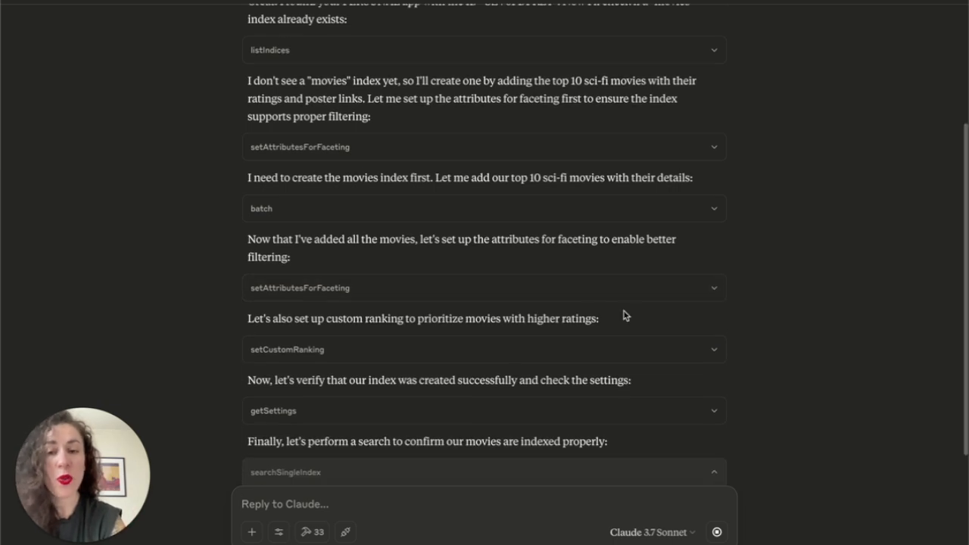
{"action": "left_click", "coordinate": [483, 349]}
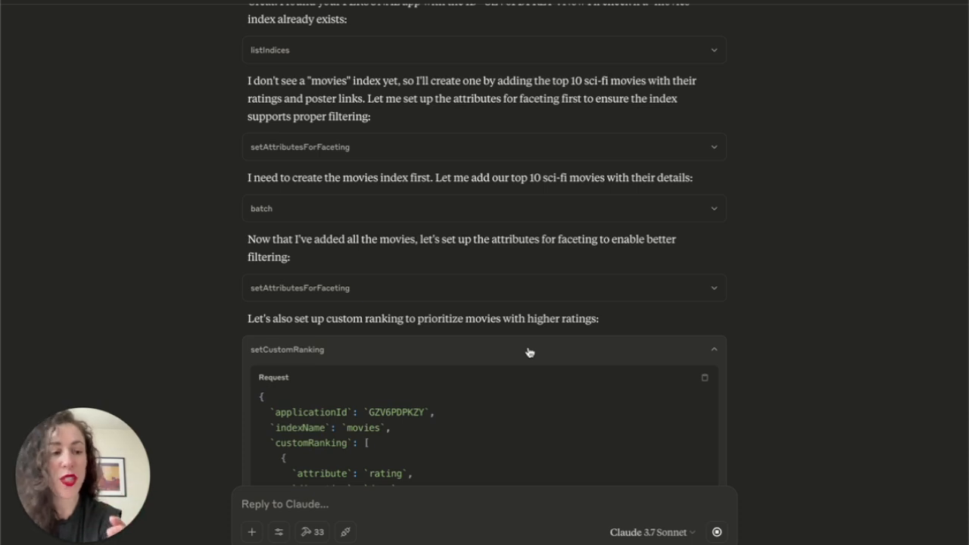
{"action": "left_click", "coordinate": [530, 351]}
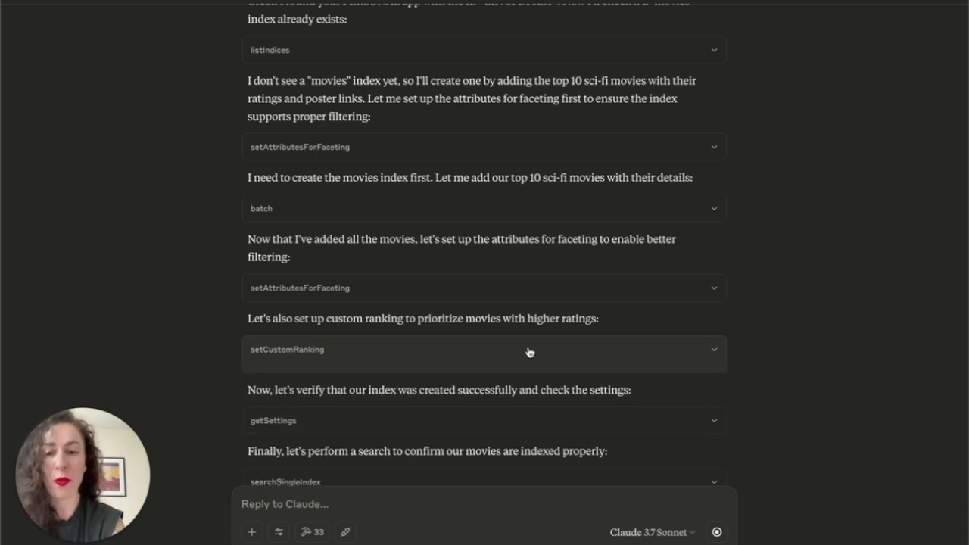
{"action": "scroll", "scroll_direction": "down", "scroll_amount": 3}
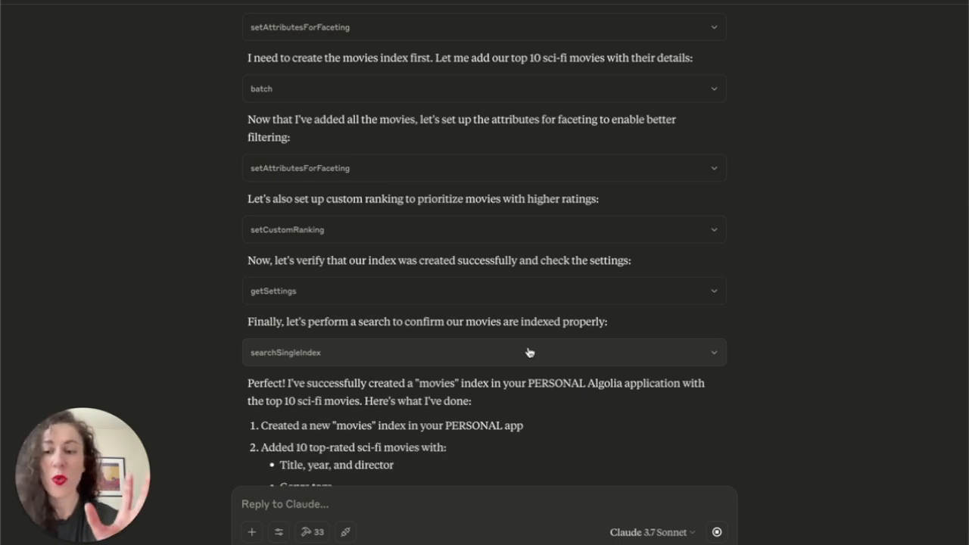
{"action": "left_click", "coordinate": [530, 353]}
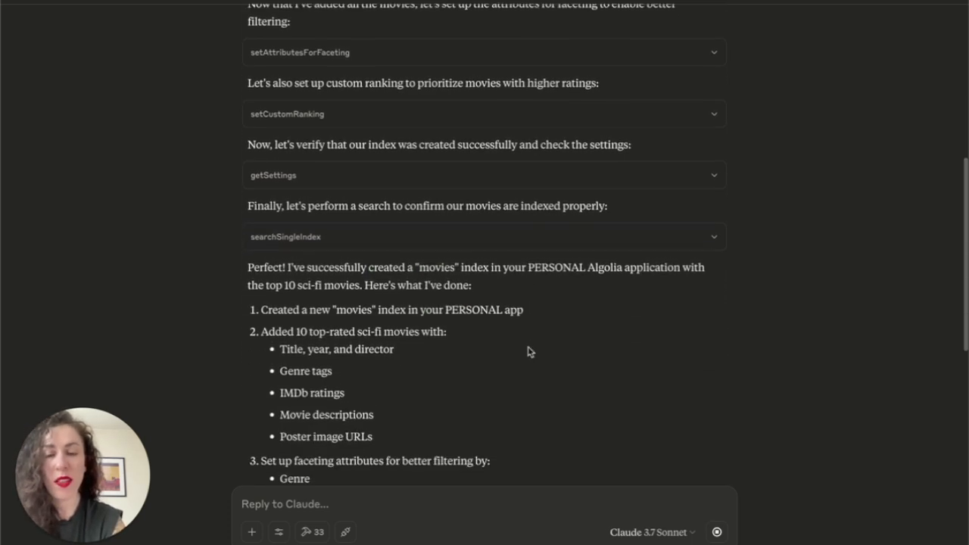
{"action": "scroll", "scroll_direction": "down", "scroll_amount": 3}
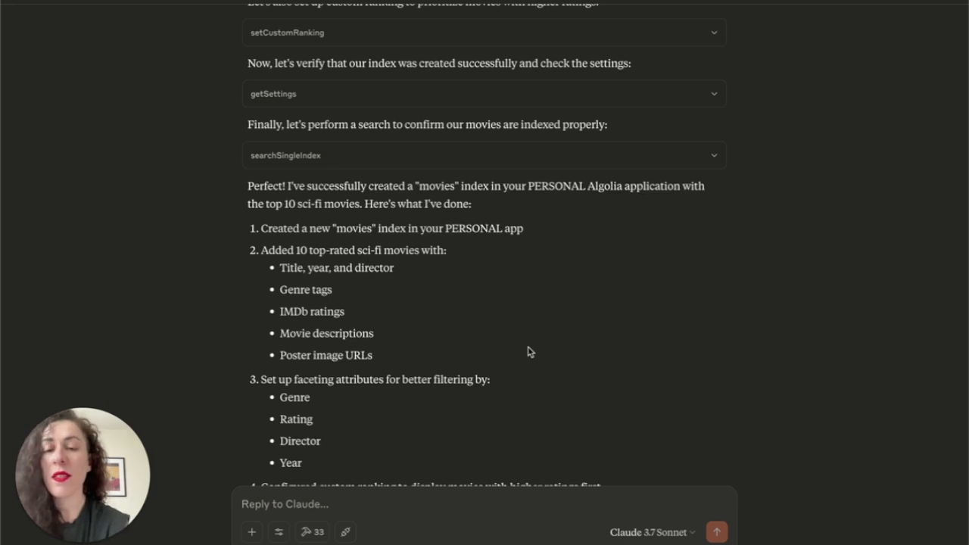
{"action": "scroll", "scroll_direction": "down", "scroll_amount": 3}
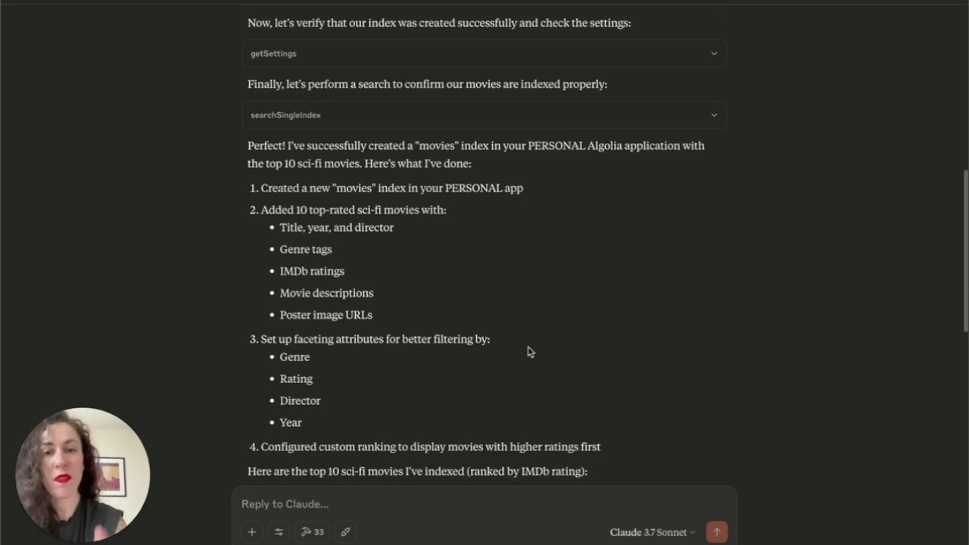
{"action": "scroll", "scroll_direction": "down", "scroll_amount": 3}
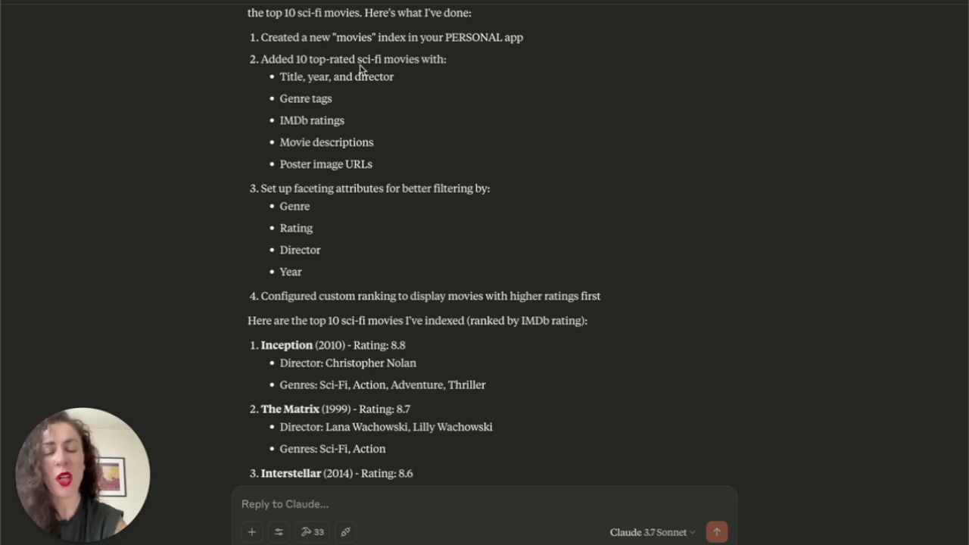
{"action": "mouse_move", "coordinate": [332, 199]}
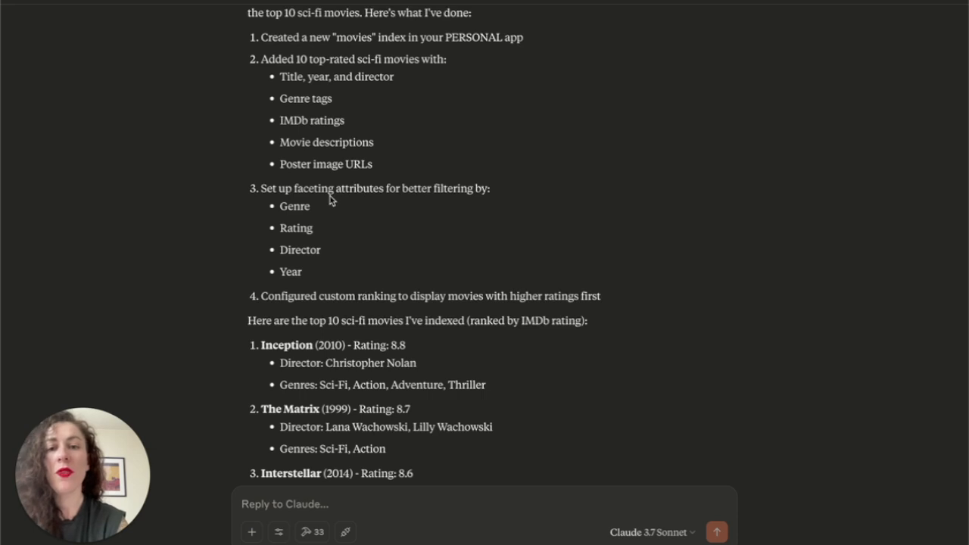
{"action": "scroll", "scroll_direction": "down", "scroll_amount": 3}
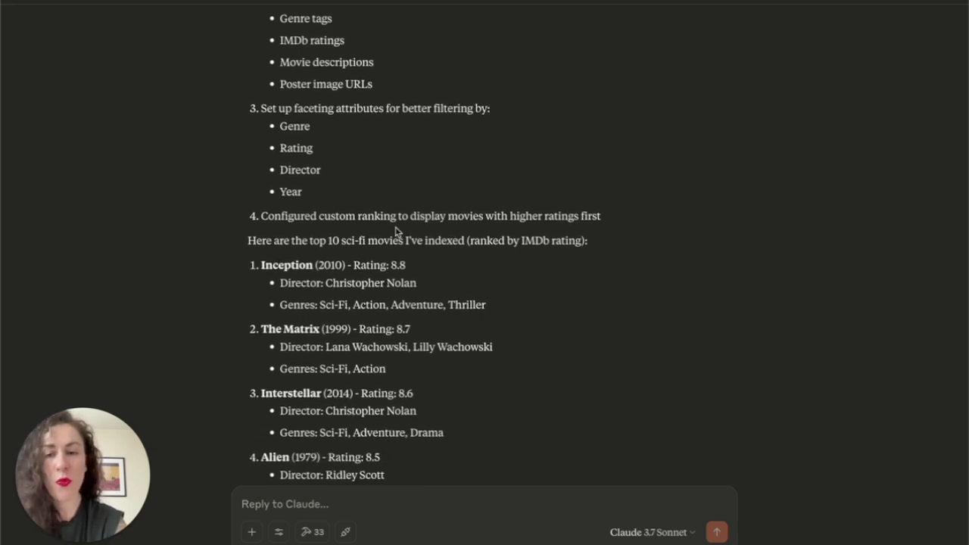
{"action": "scroll", "scroll_direction": "down", "scroll_amount": 3}
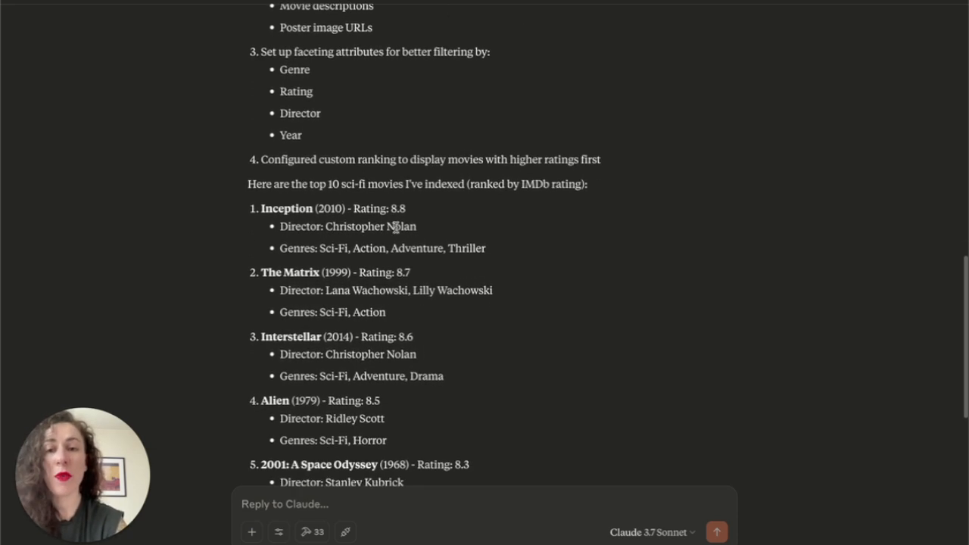
{"action": "scroll", "scroll_direction": "down", "scroll_amount": 3}
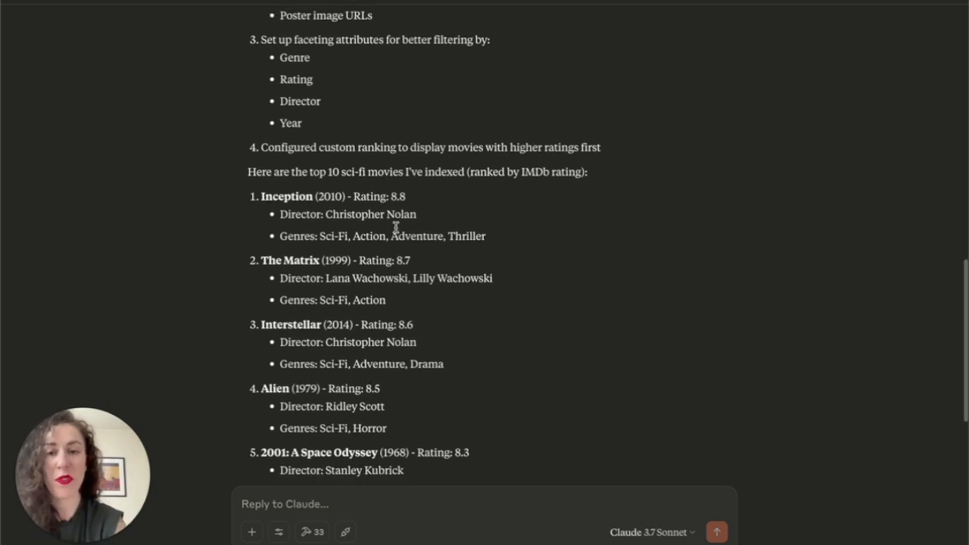
{"action": "scroll", "scroll_direction": "down", "scroll_amount": 3}
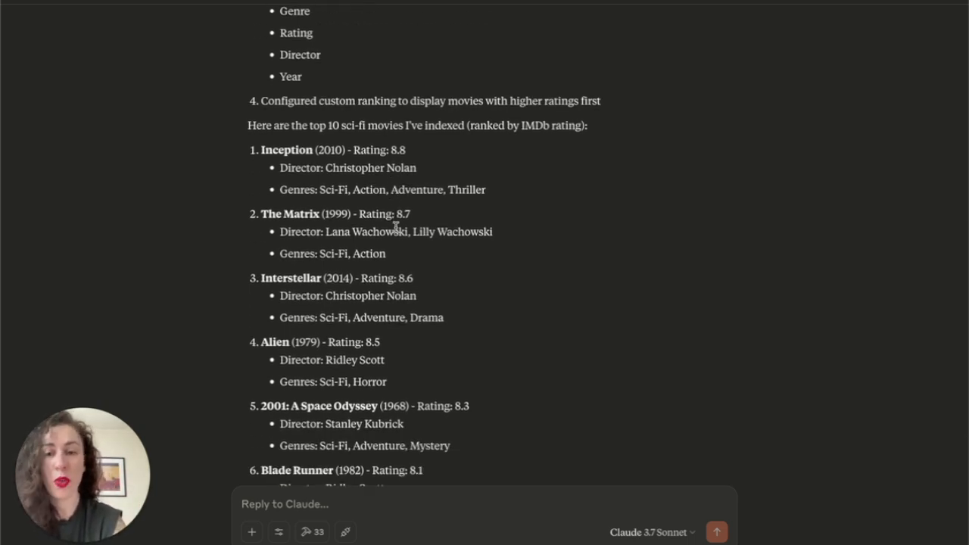
{"action": "scroll", "scroll_direction": "down", "scroll_amount": 3}
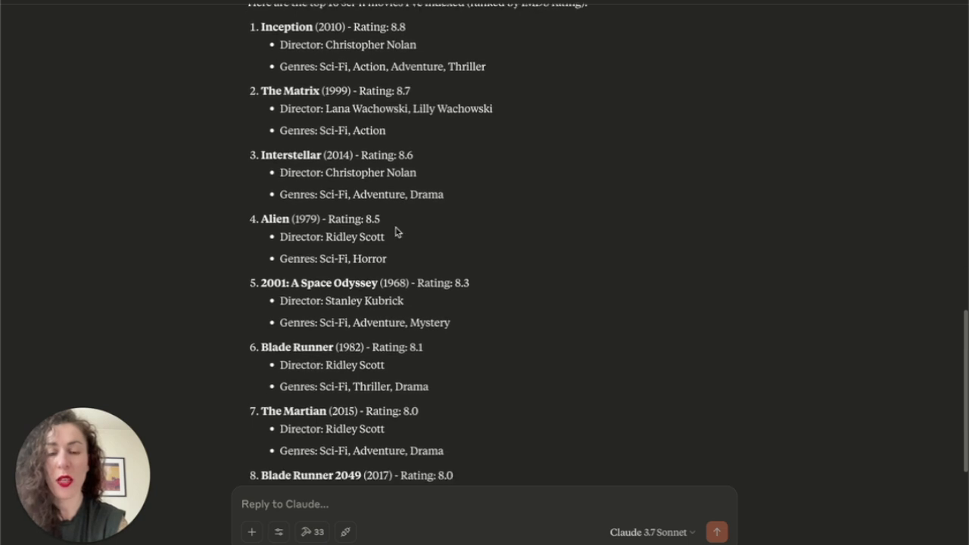
{"action": "scroll", "scroll_direction": "up", "scroll_amount": 3}
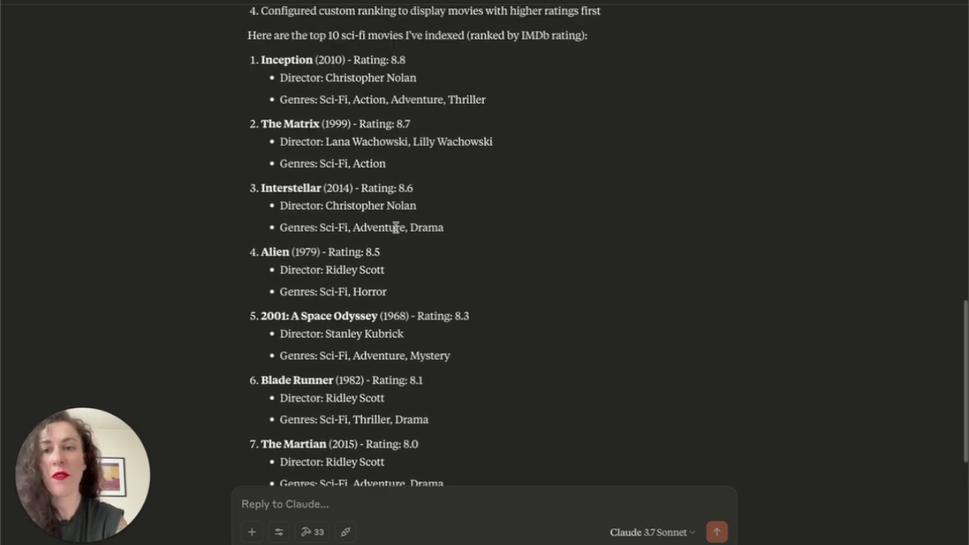
{"action": "mouse_move", "coordinate": [382, 154]}
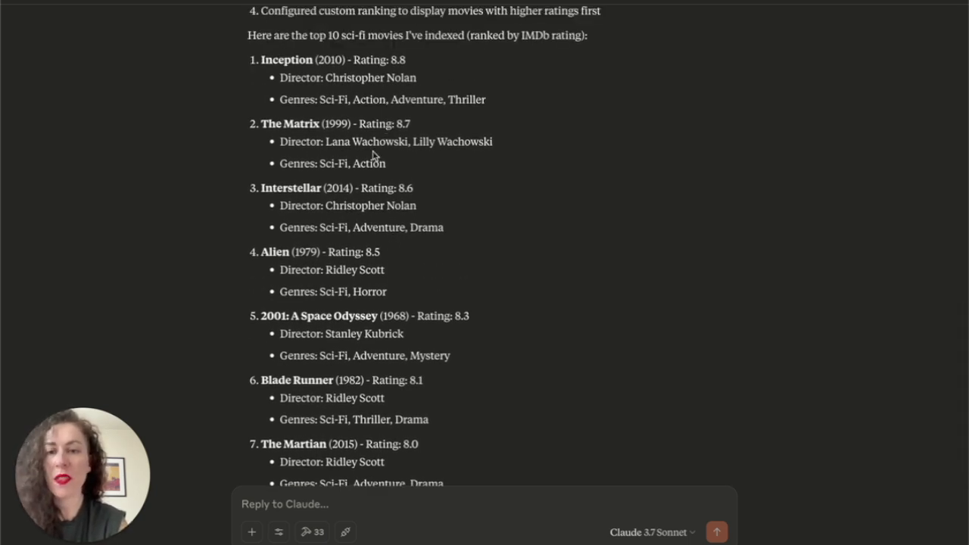
{"action": "scroll", "scroll_direction": "down", "scroll_amount": 3}
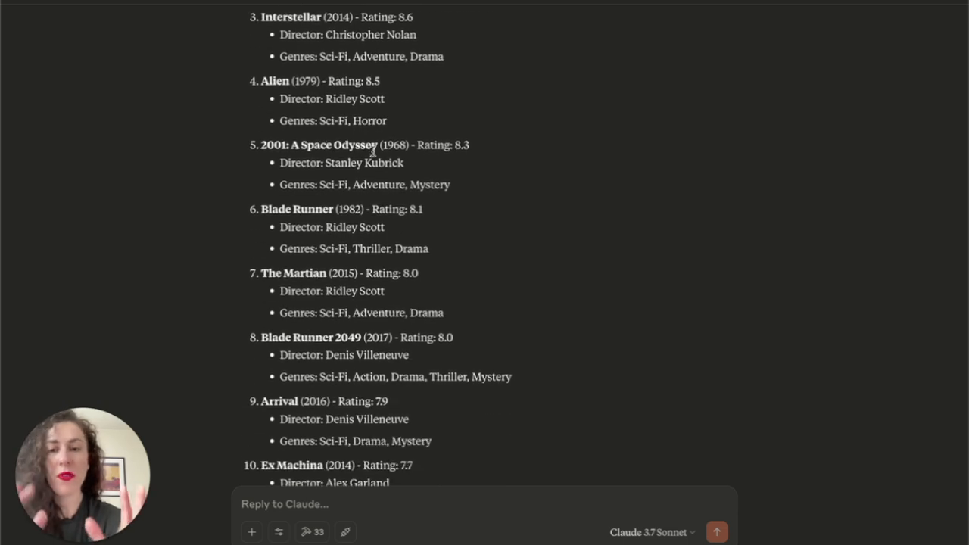
{"action": "scroll", "scroll_direction": "down", "scroll_amount": 3}
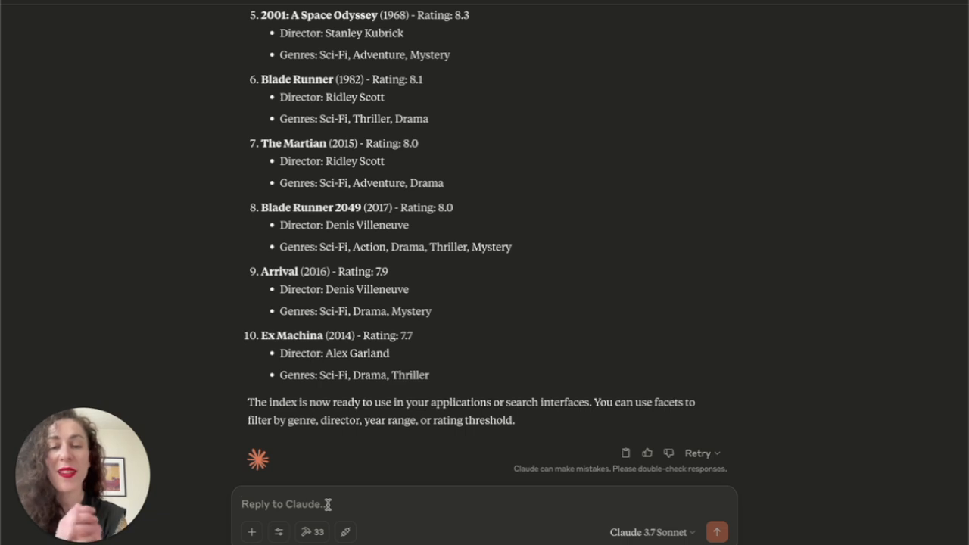
- Search for 'matrix' and inspect the searchSingleIndex request and response
{"action": "type", "text": "s"}
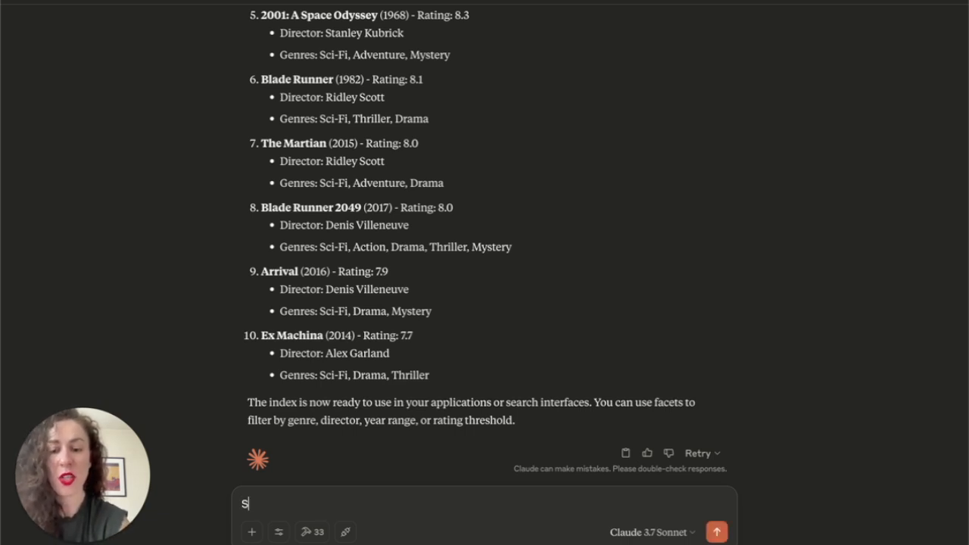
{"action": "type", "text": "Search for matri"}
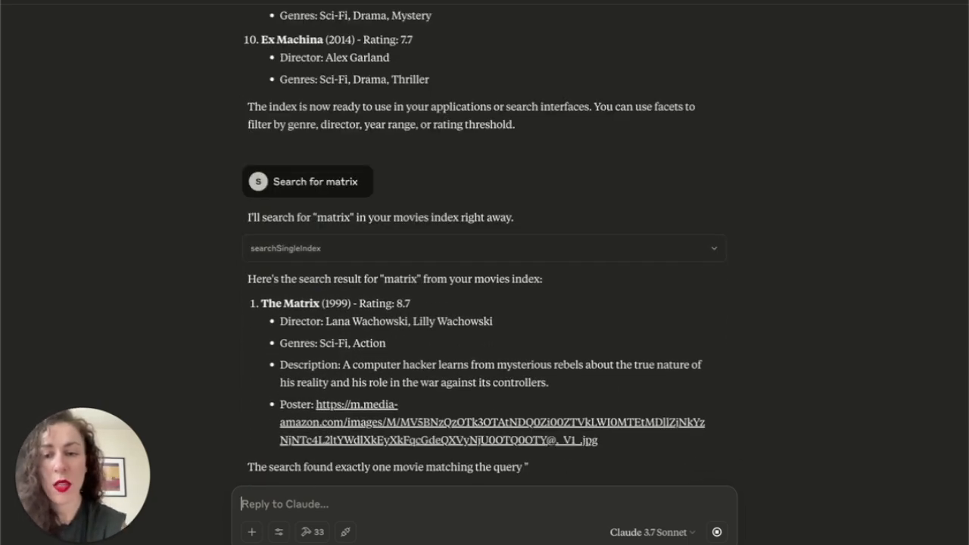
{"action": "left_click", "coordinate": [442, 248]}
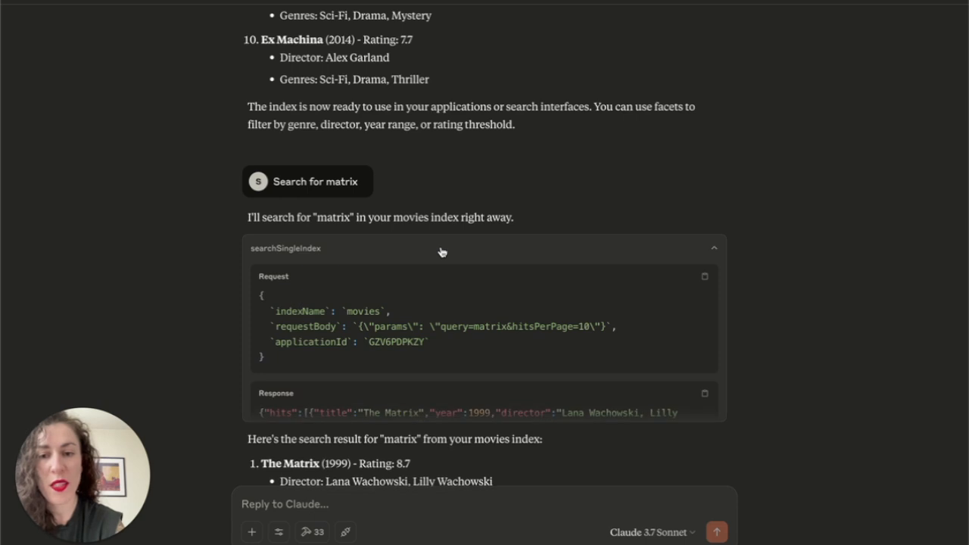
{"action": "scroll", "scroll_direction": "down", "scroll_amount": 3}
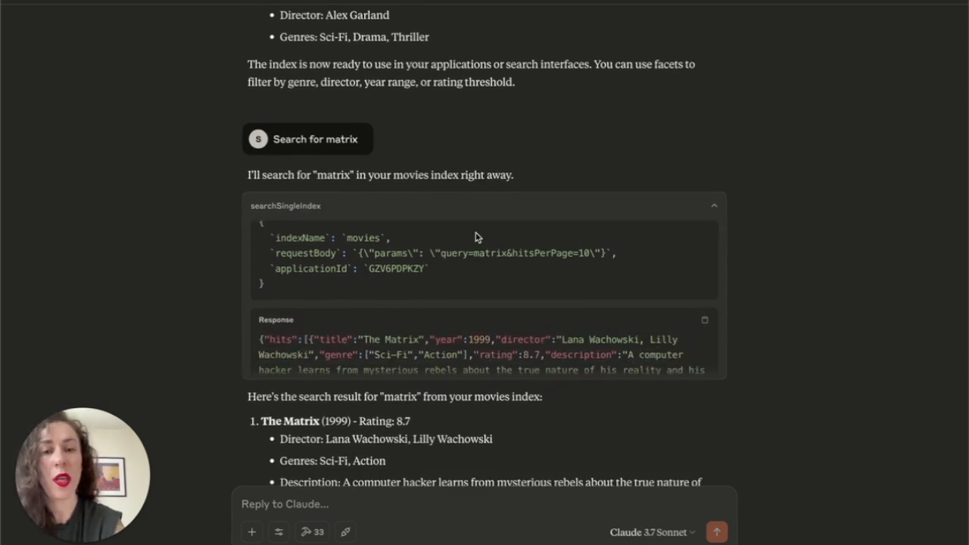
{"action": "left_click", "coordinate": [714, 206]}
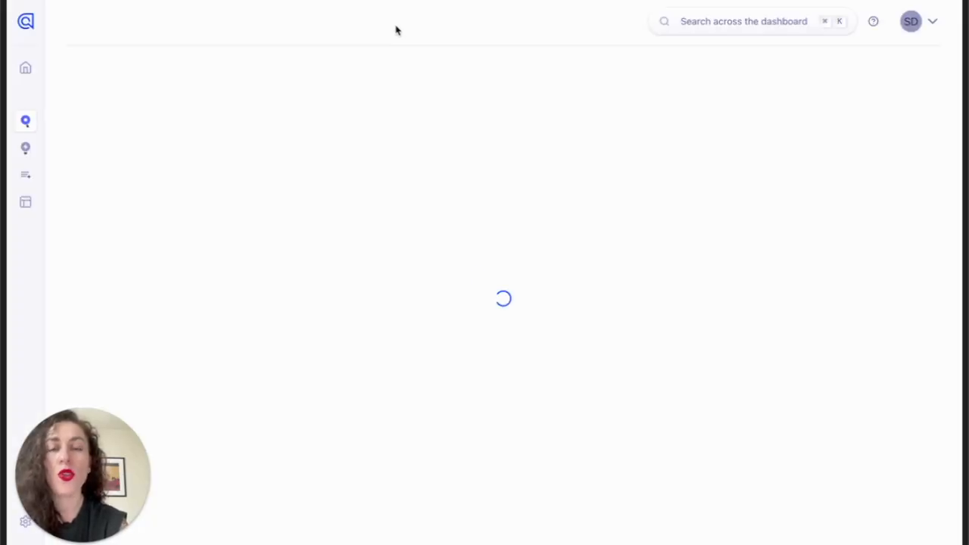
- Select the movies index in the dashboard and scroll through its 10 records and facets
{"action": "left_click", "coordinate": [389, 28]}
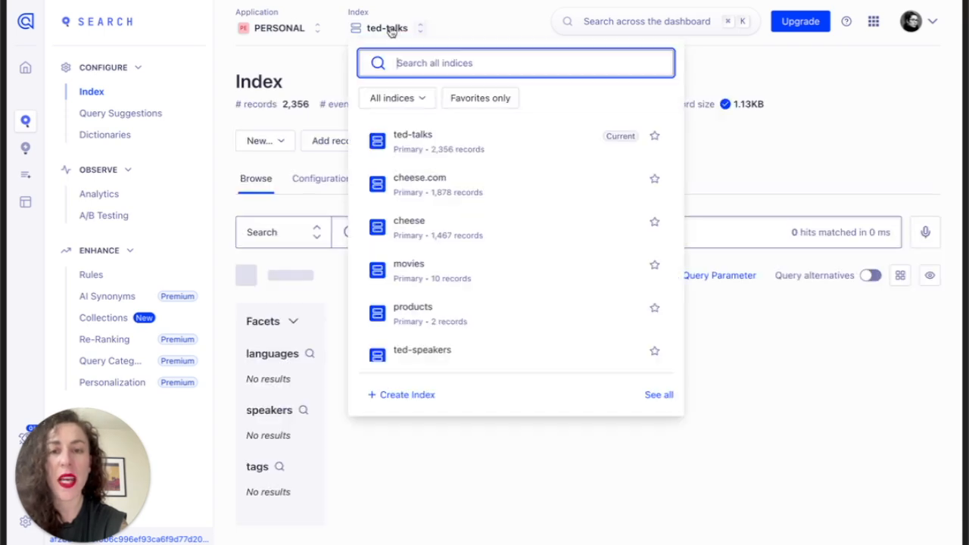
{"action": "type", "text": "movies"}
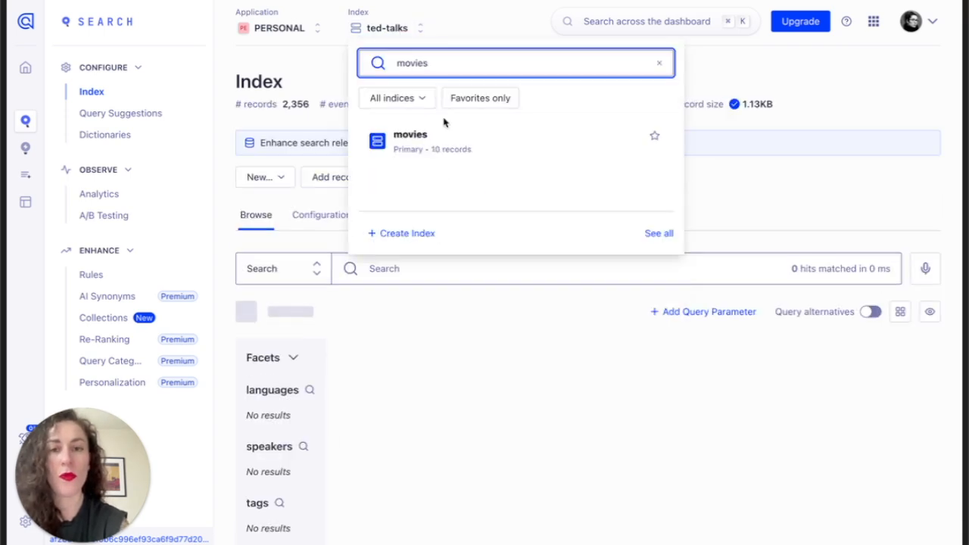
{"action": "left_click", "coordinate": [409, 134]}
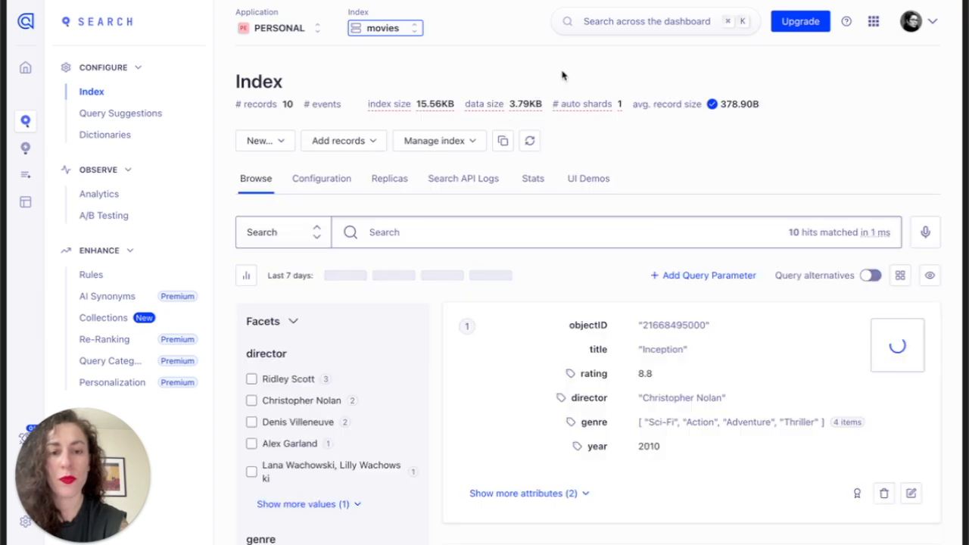
{"action": "scroll", "scroll_direction": "down", "scroll_amount": 3}
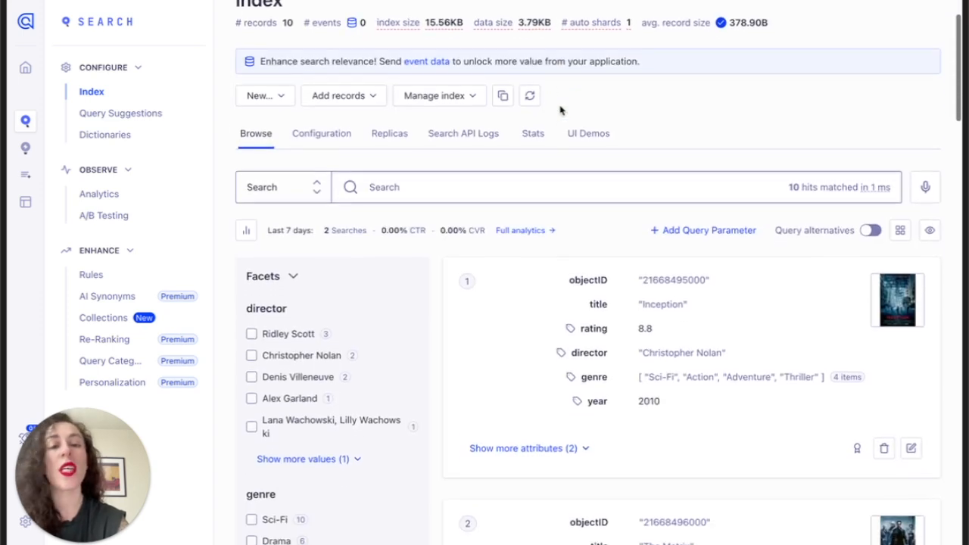
{"action": "scroll", "scroll_direction": "down", "scroll_amount": 3}
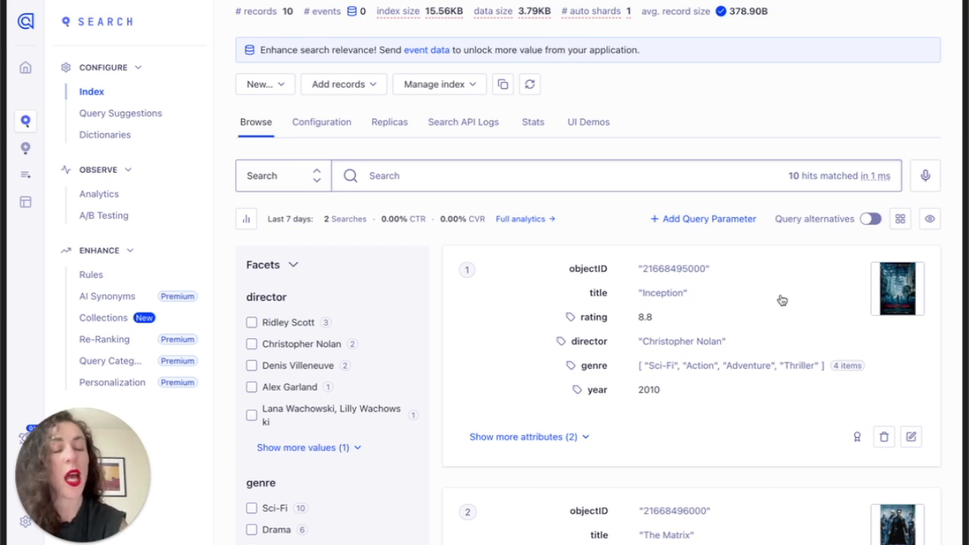
{"action": "scroll", "scroll_direction": "down", "scroll_amount": 3}
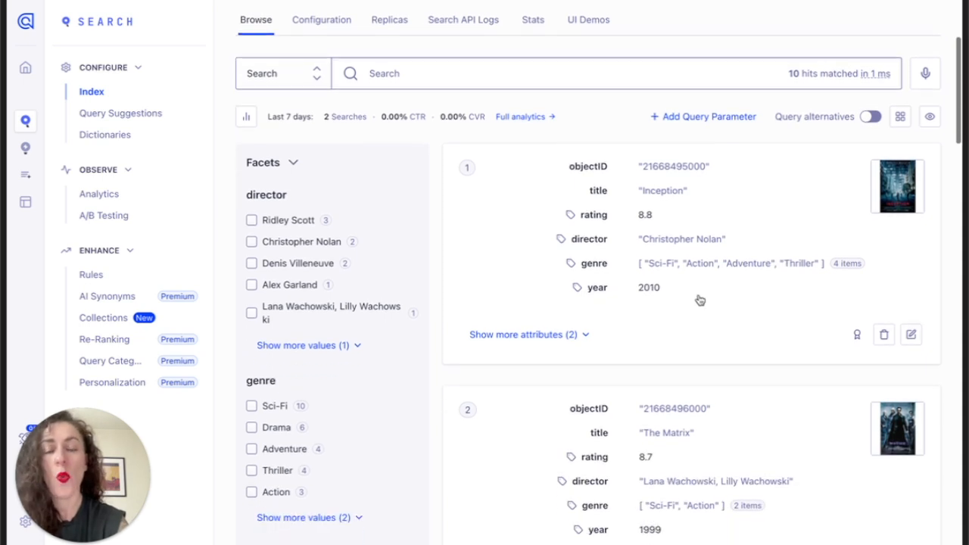
{"action": "mouse_move", "coordinate": [390, 432]}
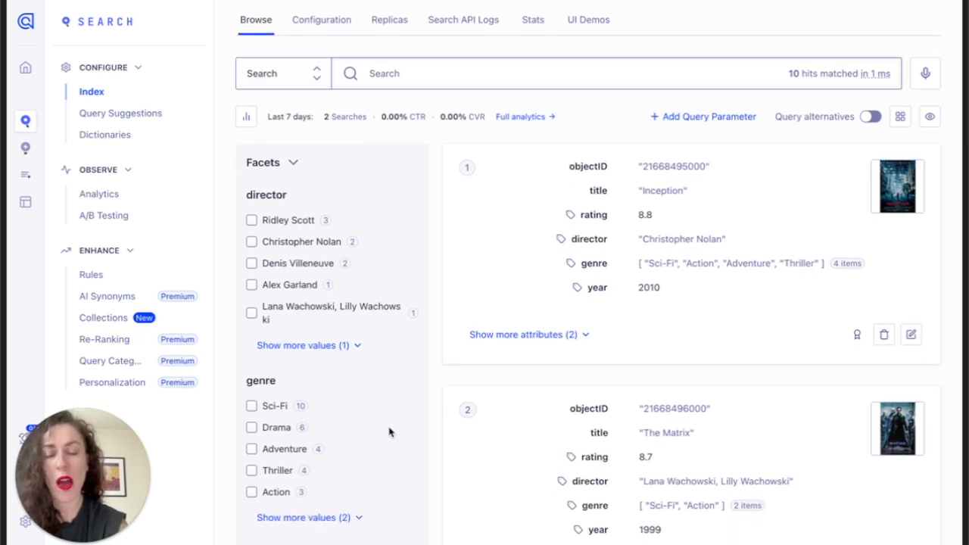
{"action": "scroll", "scroll_direction": "down", "scroll_amount": 3}
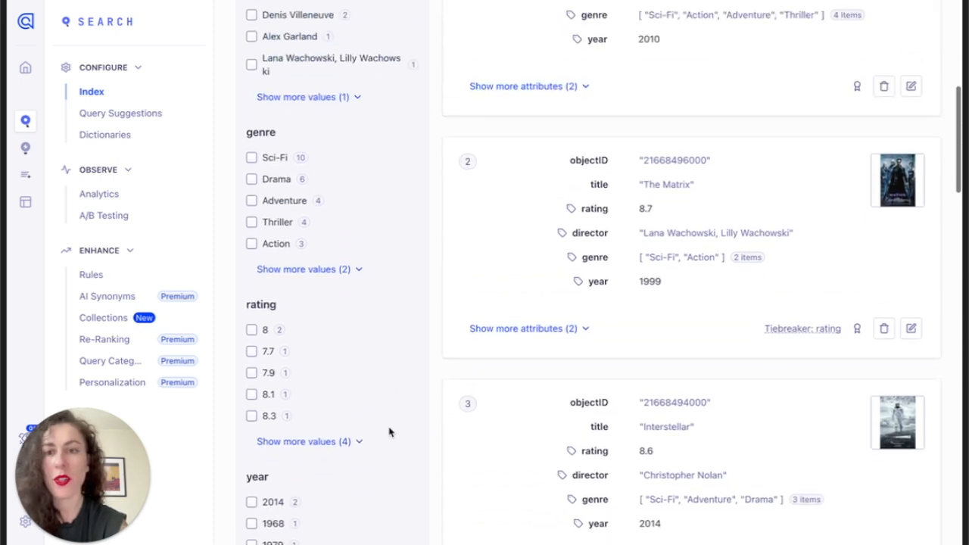
{"action": "scroll", "scroll_direction": "down", "scroll_amount": 3}
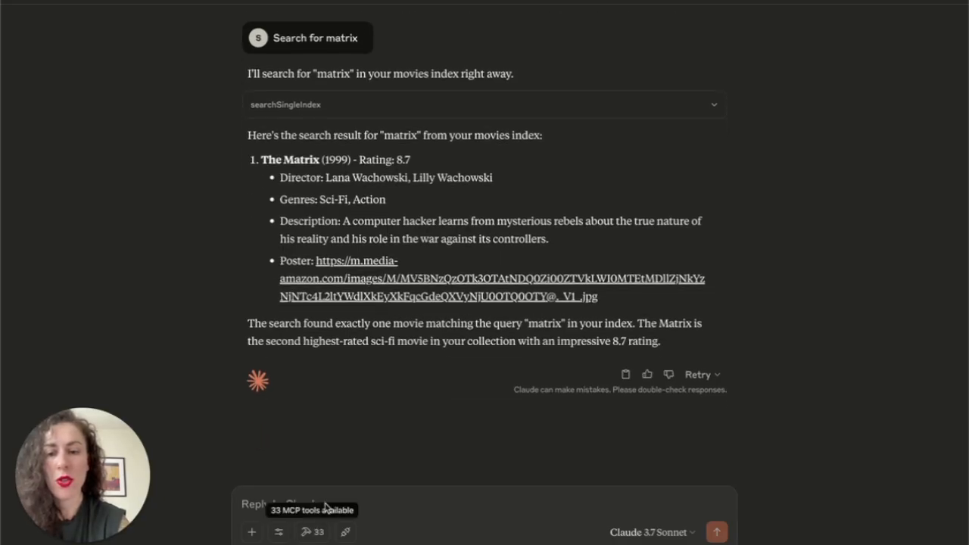
- Send 'Search for movies by the wachowskis' and review The Matrix as the only match
{"action": "type", "text": "Search for movies by"}
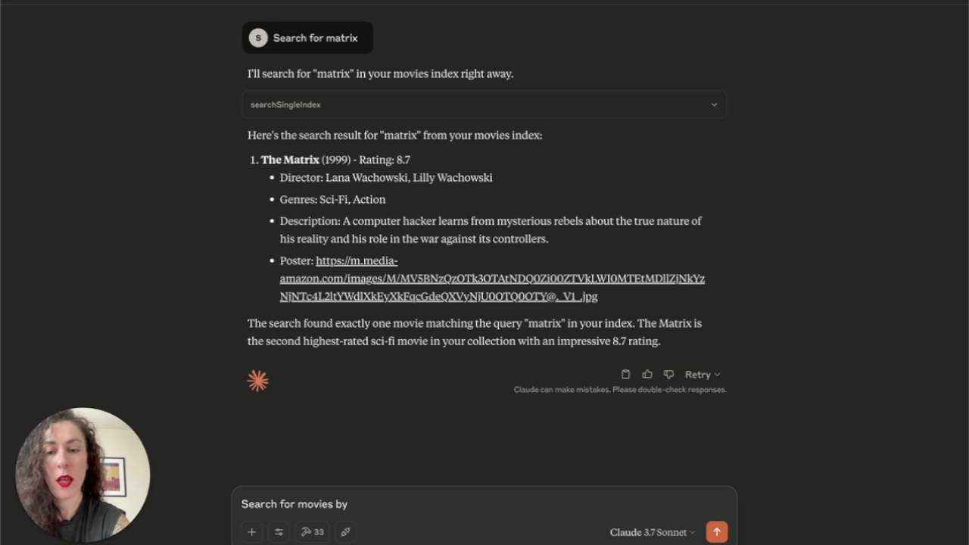
{"action": "type", "text": "the wachow"}
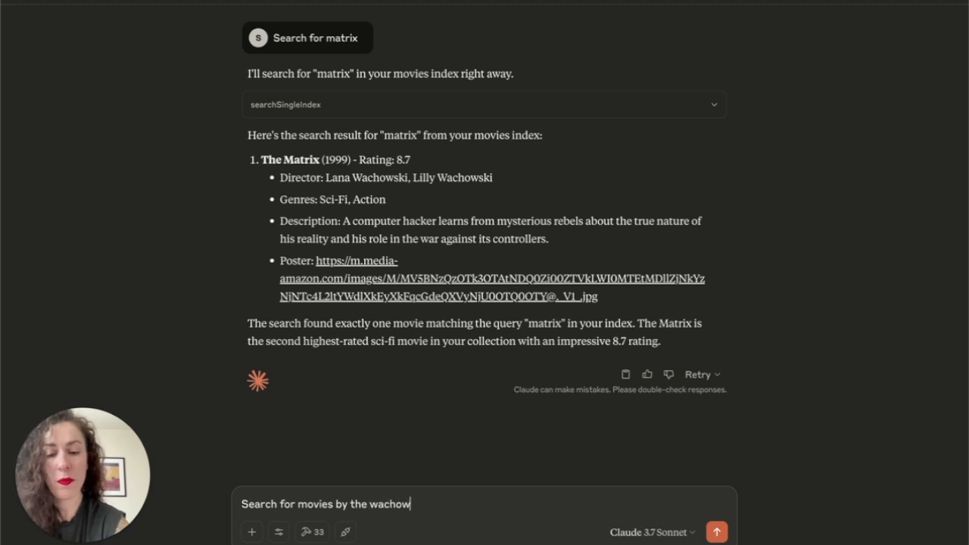
{"action": "left_click", "coordinate": [721, 531]}
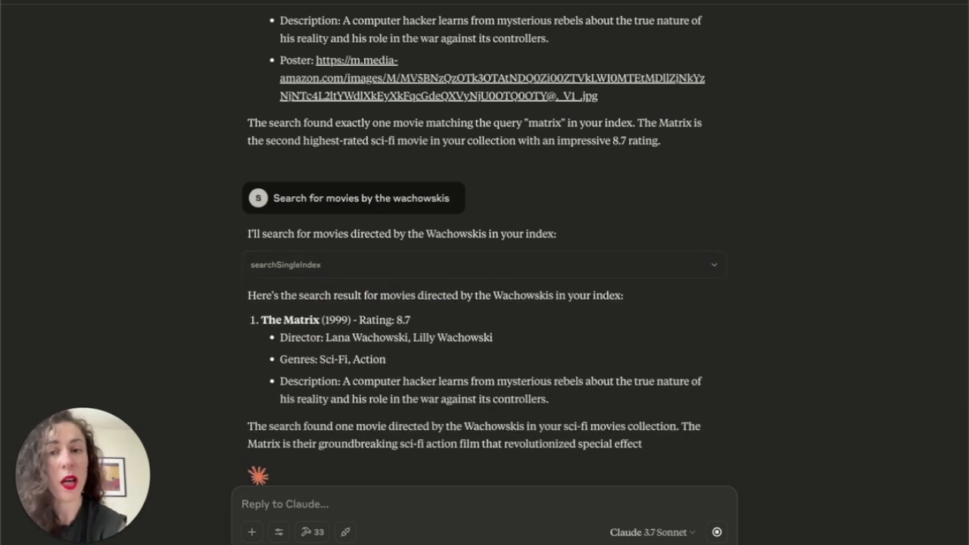
{"action": "mouse_move", "coordinate": [553, 274]}
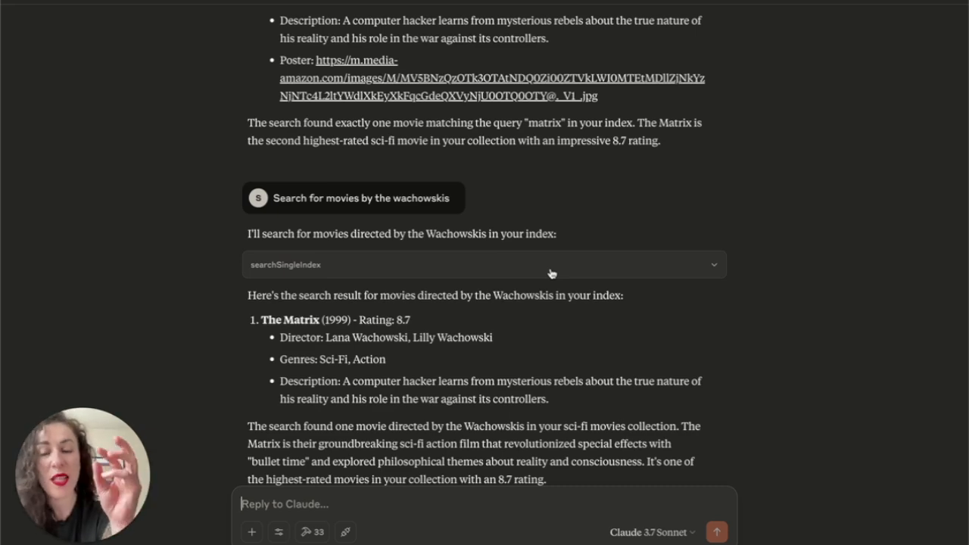
{"action": "scroll", "scroll_direction": "down", "scroll_amount": 3}
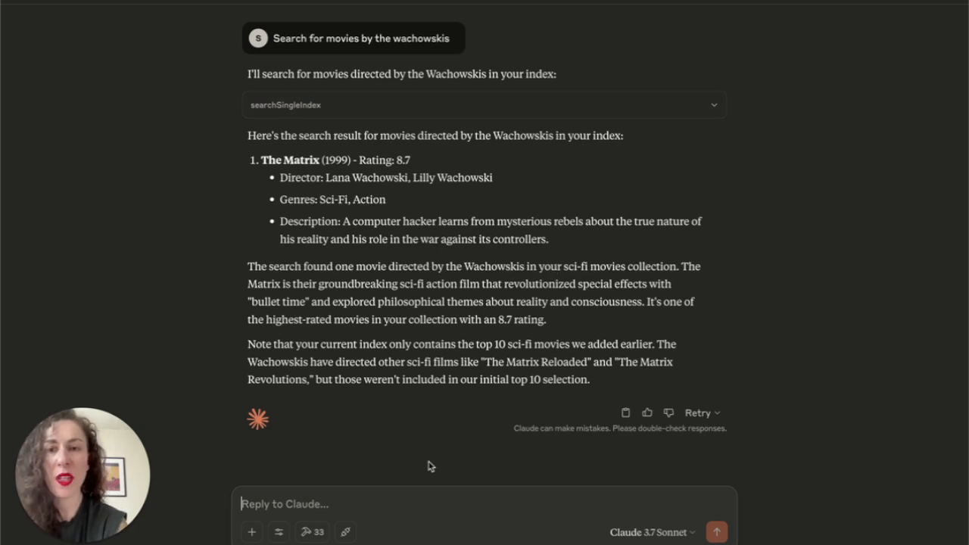
- Send 'Search for movies by christopher nolan' and expand the searchSingleIndex call details
{"action": "type", "text": "Search for movies by christopher nolan"}
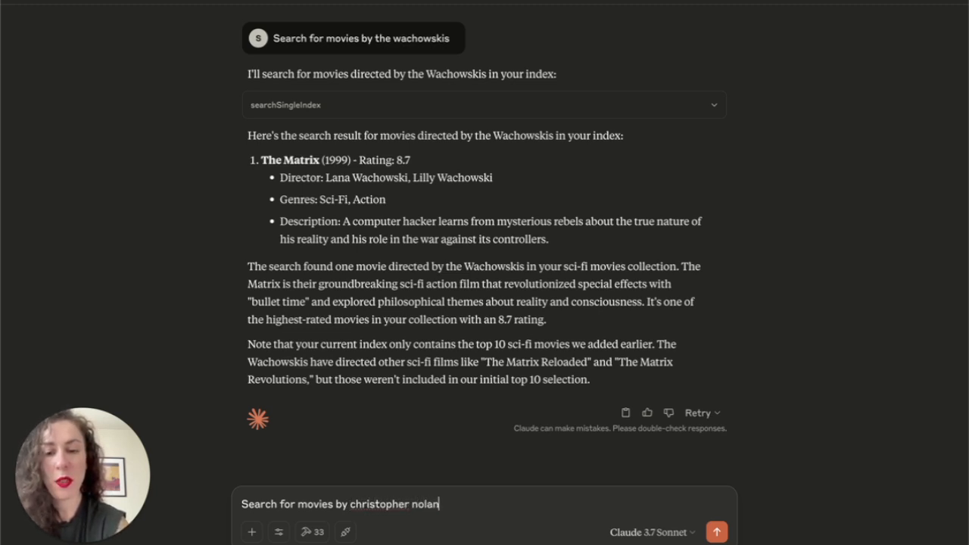
{"action": "left_click", "coordinate": [719, 531]}
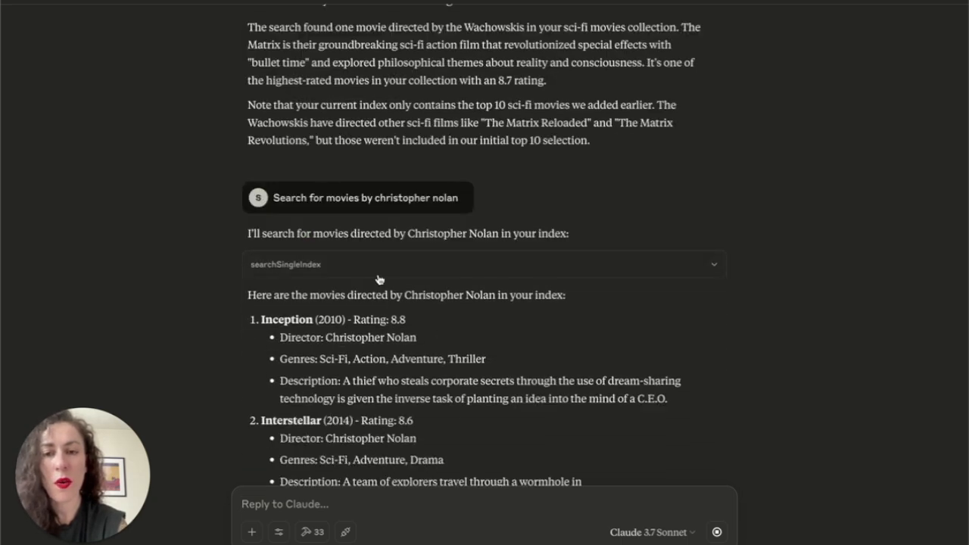
{"action": "left_click", "coordinate": [484, 264]}
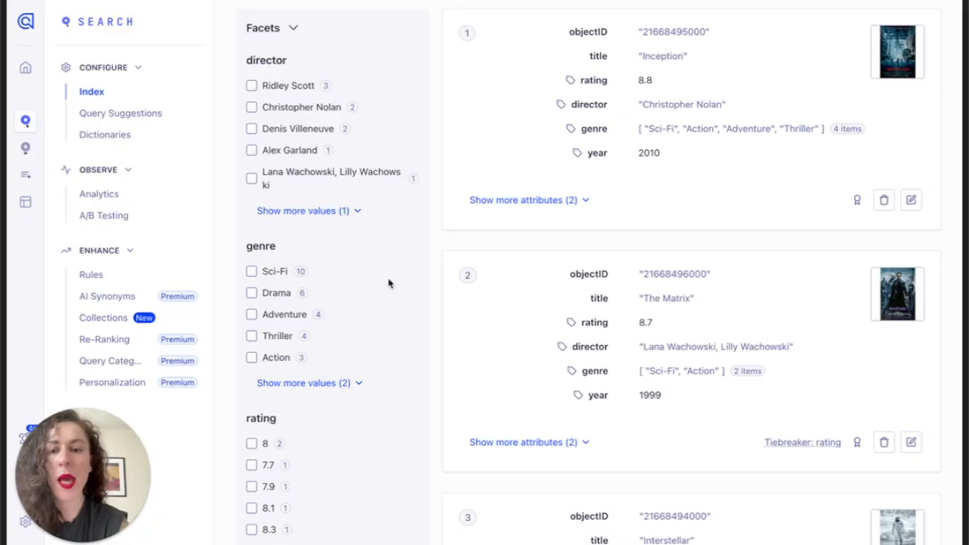
{"action": "scroll", "scroll_direction": "down", "scroll_amount": 3}
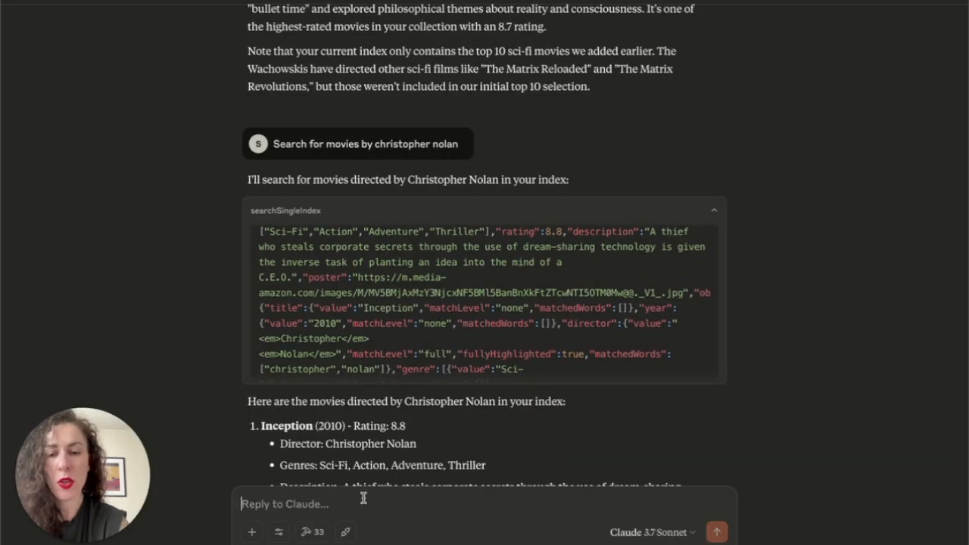
- Ask for movies before 2010 and review 2001: A Space Odyssey, Alien and Blade Runner
{"action": "type", "text": "Show me movies before"}
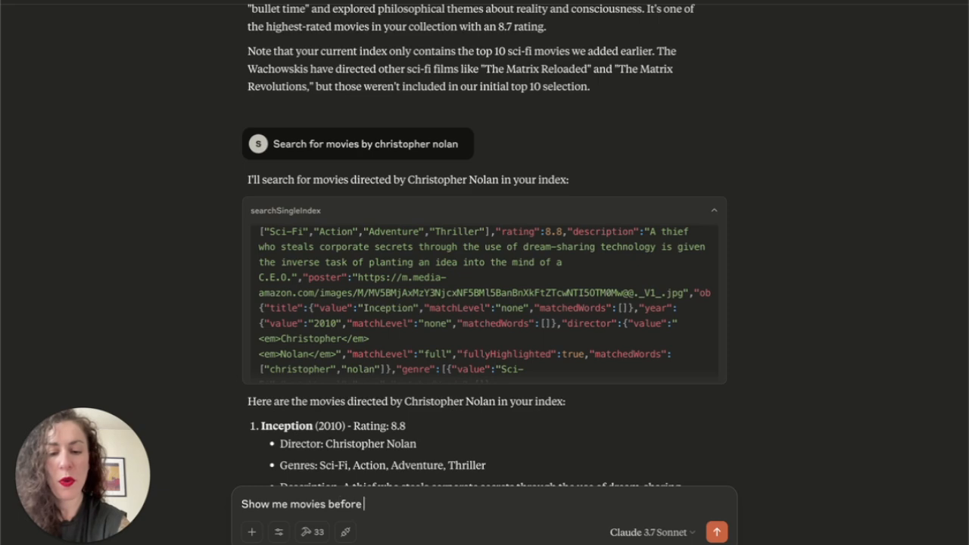
{"action": "left_click", "coordinate": [718, 531]}
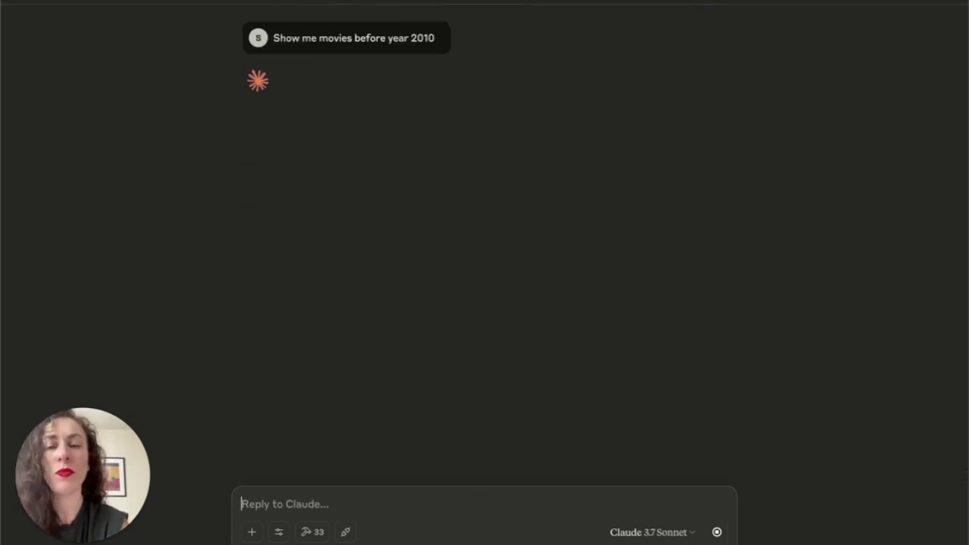
{"action": "mouse_move", "coordinate": [510, 345]}
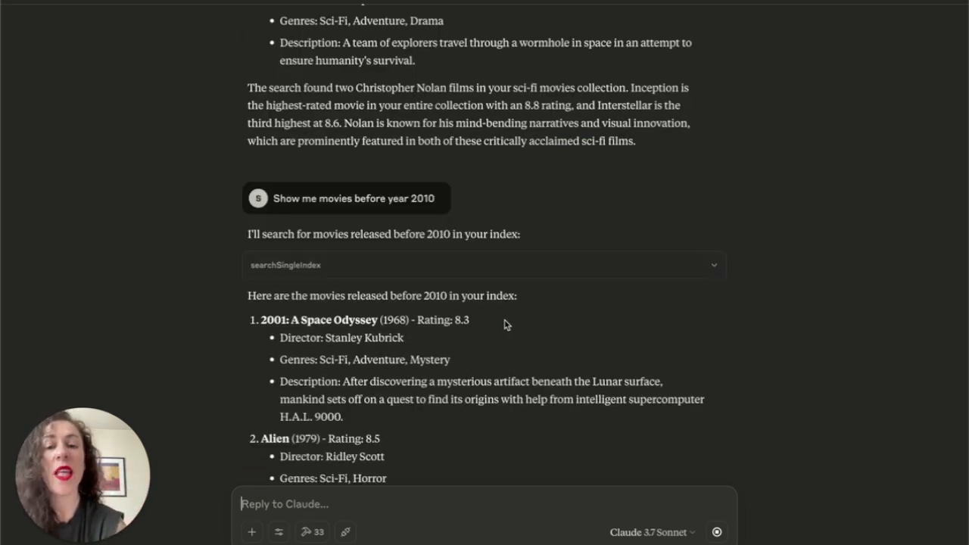
{"action": "left_click", "coordinate": [713, 266]}
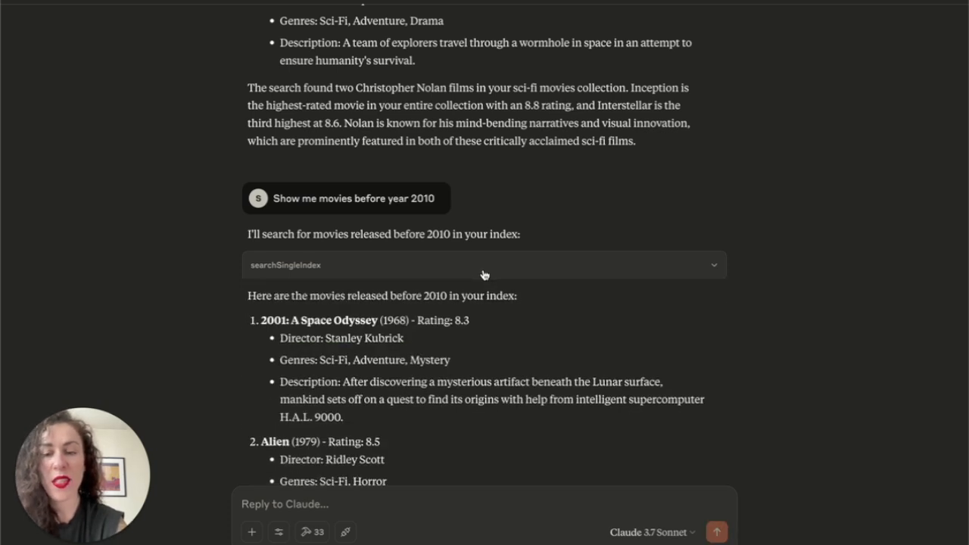
{"action": "scroll", "scroll_direction": "down", "scroll_amount": 3}
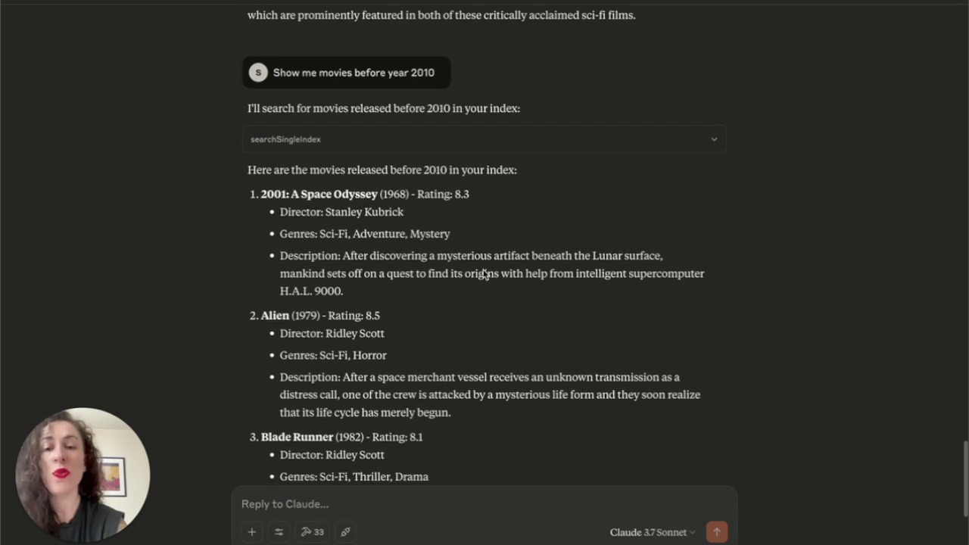
{"action": "mouse_move", "coordinate": [483, 271]}
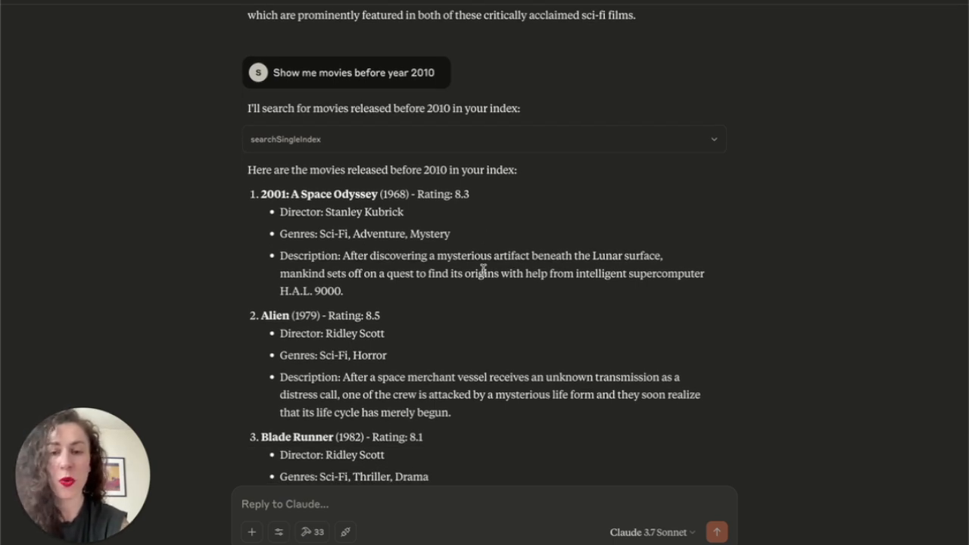
{"action": "scroll", "scroll_direction": "down", "scroll_amount": 3}
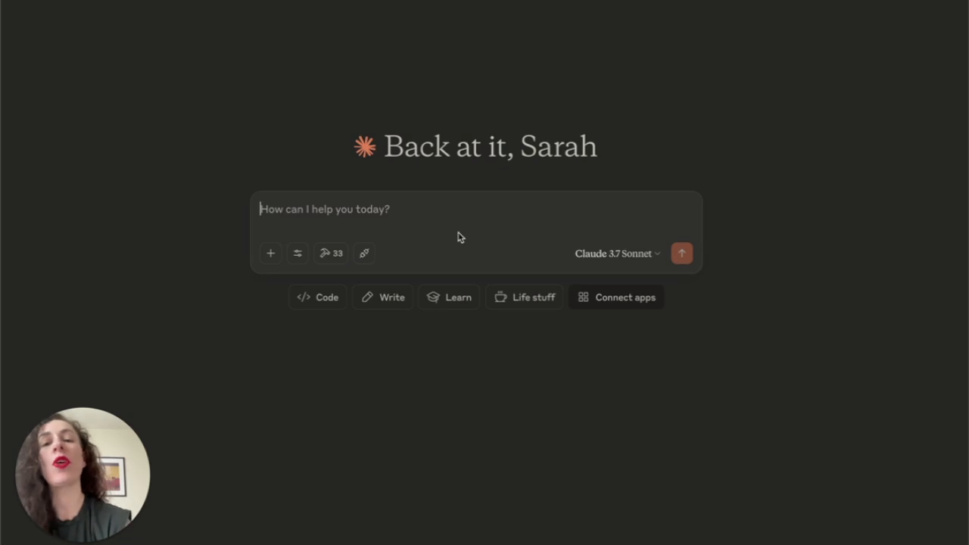
- Ask for WALL-E's products index DE no-results rate as a React/Recharts graph
{"action": "type", "text": "What is the no resu"}
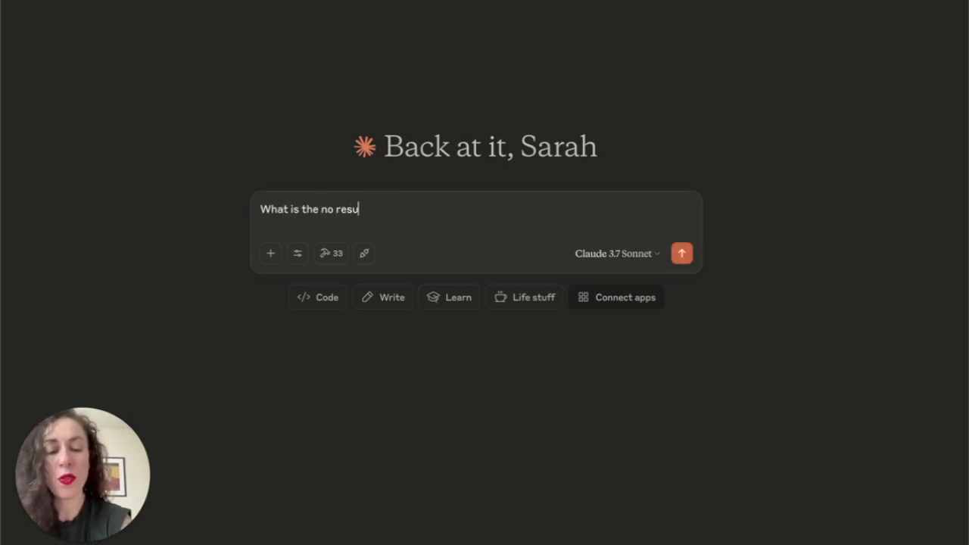
{"action": "type", "text": "lts rate fo"}
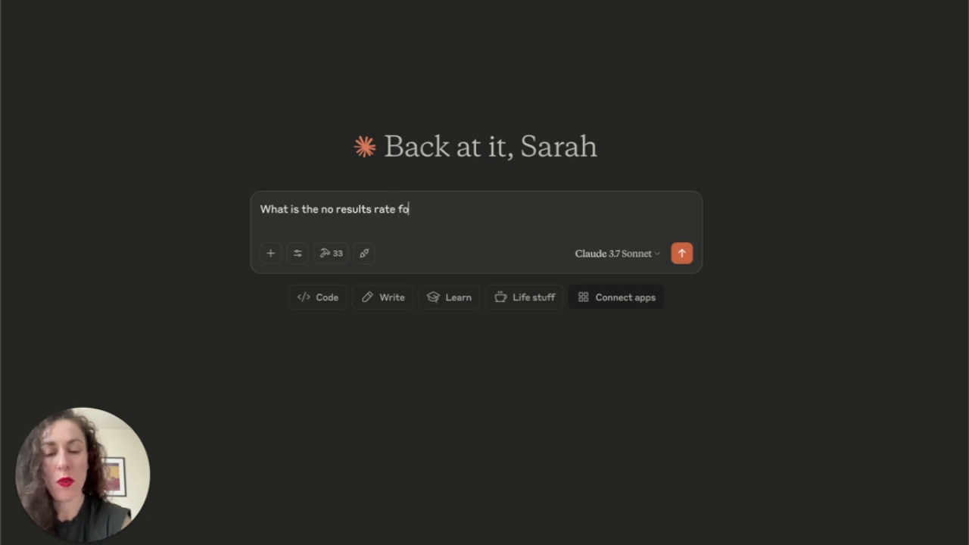
{"action": "type", "text": "r index product"}
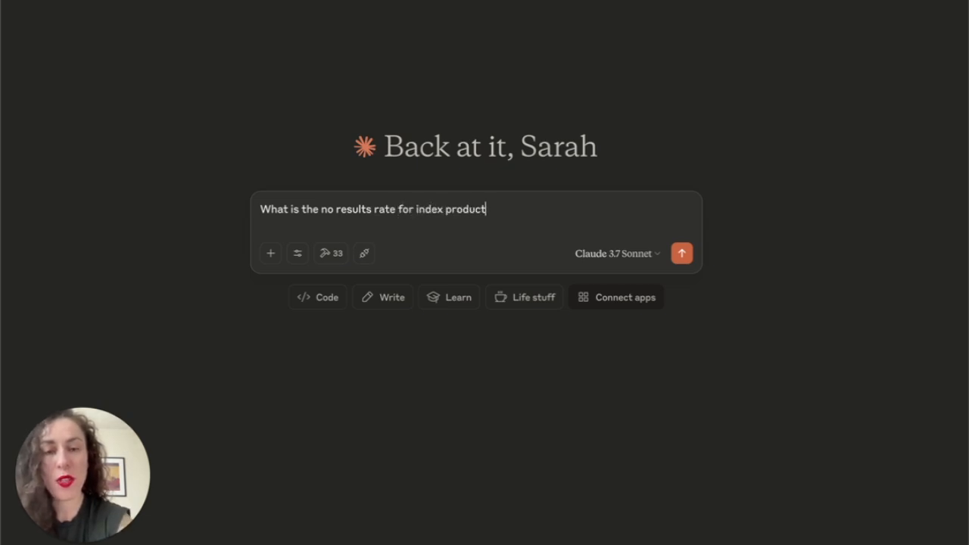
{"action": "type", "text": "s in app WALL"}
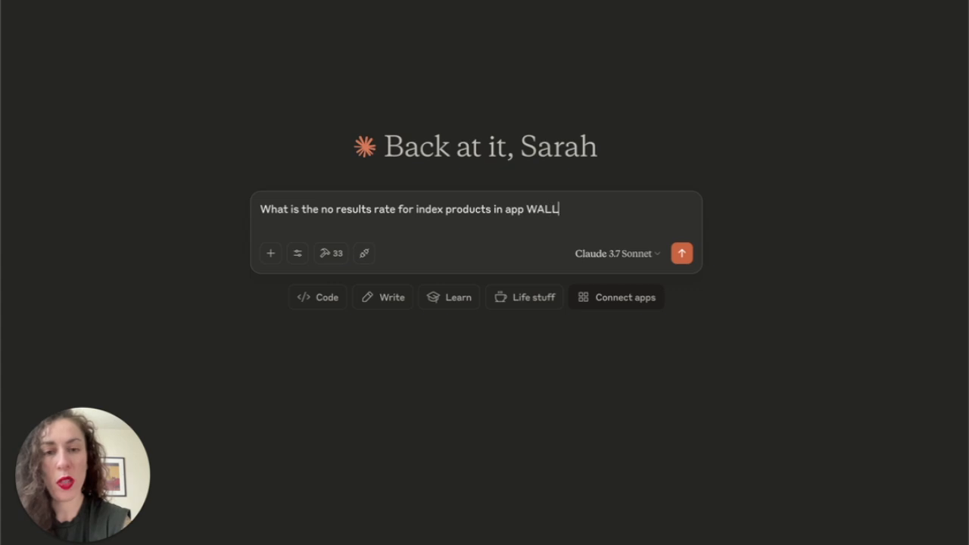
{"action": "type", "text": "-E for the DE region?"}
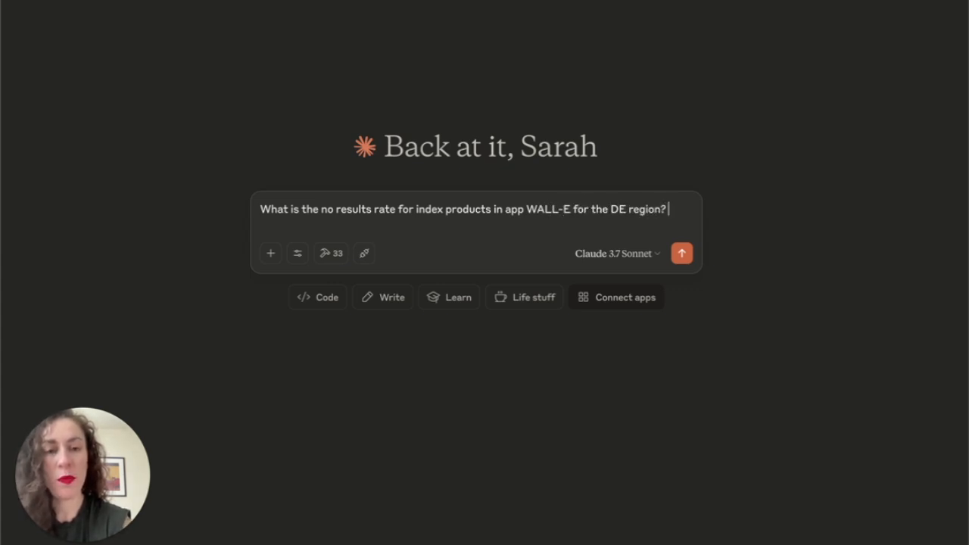
{"action": "type", "text": "Generate a graph using"}
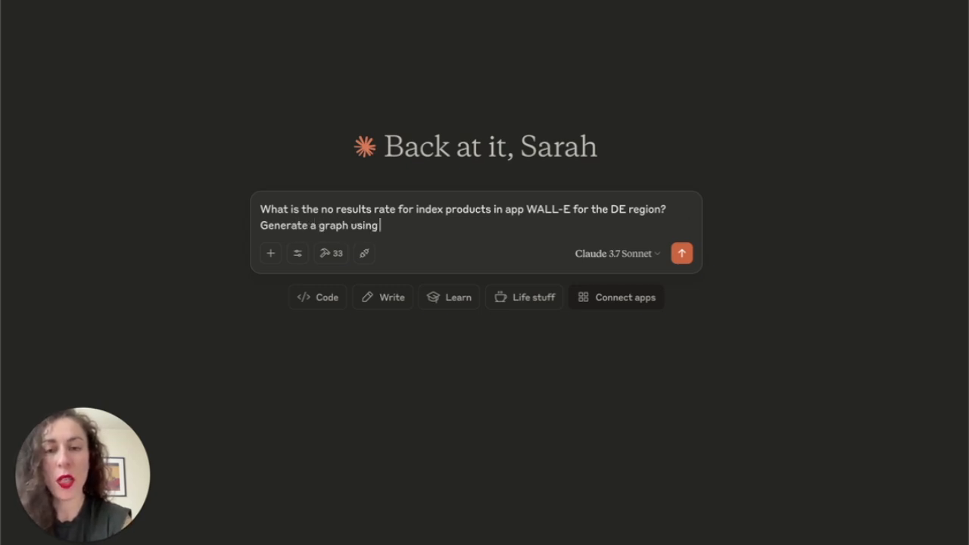
{"action": "type", "text": "React and Rech"}
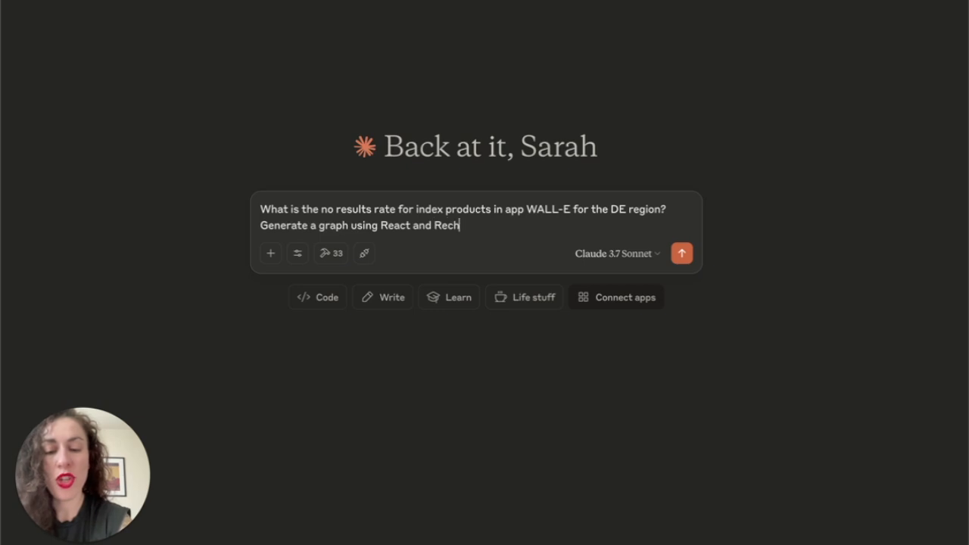
{"action": "left_click", "coordinate": [682, 253]}
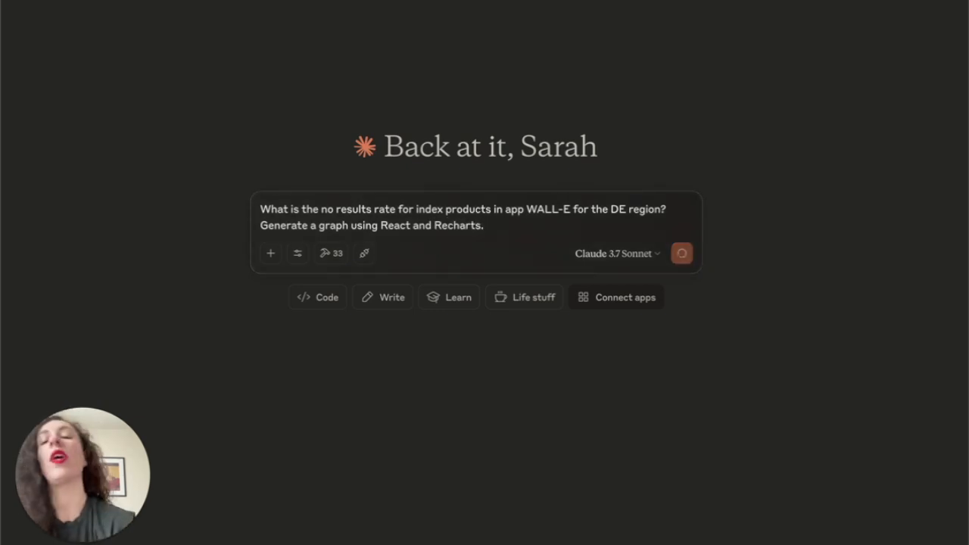
{"action": "left_click", "coordinate": [681, 253]}
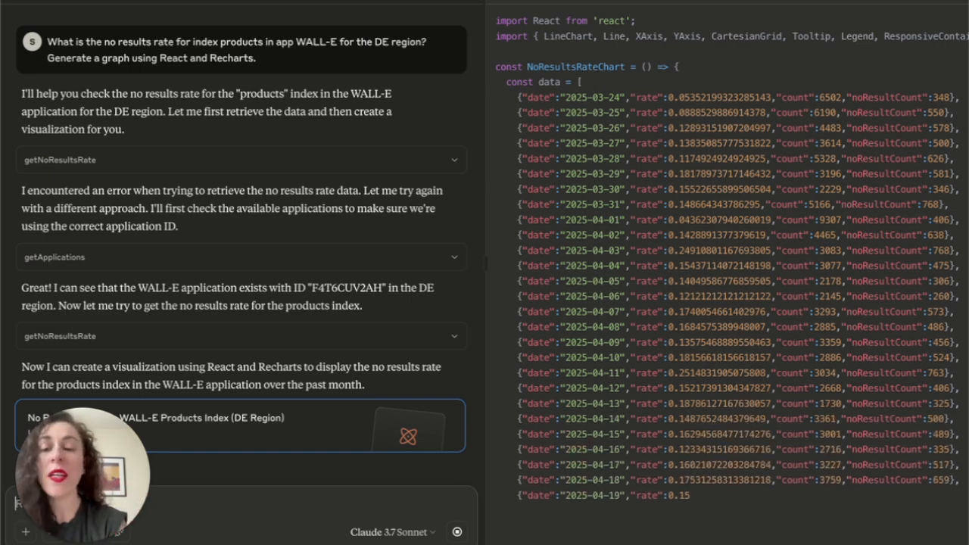
- Scroll through the Recharts artifact code charting the daily no-results rate, averaging 14.9%
{"action": "scroll", "scroll_direction": "down", "scroll_amount": 3}
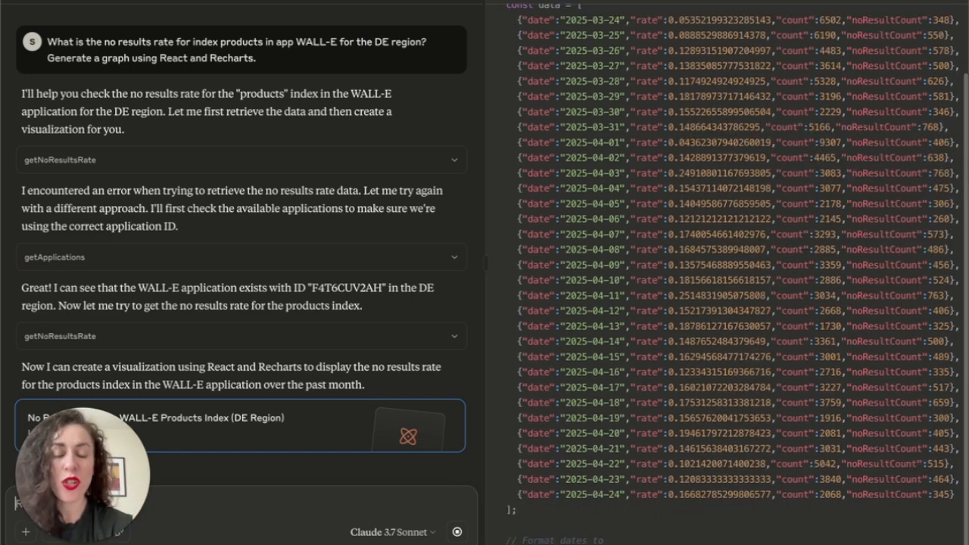
{"action": "scroll", "scroll_direction": "down", "scroll_amount": 3}
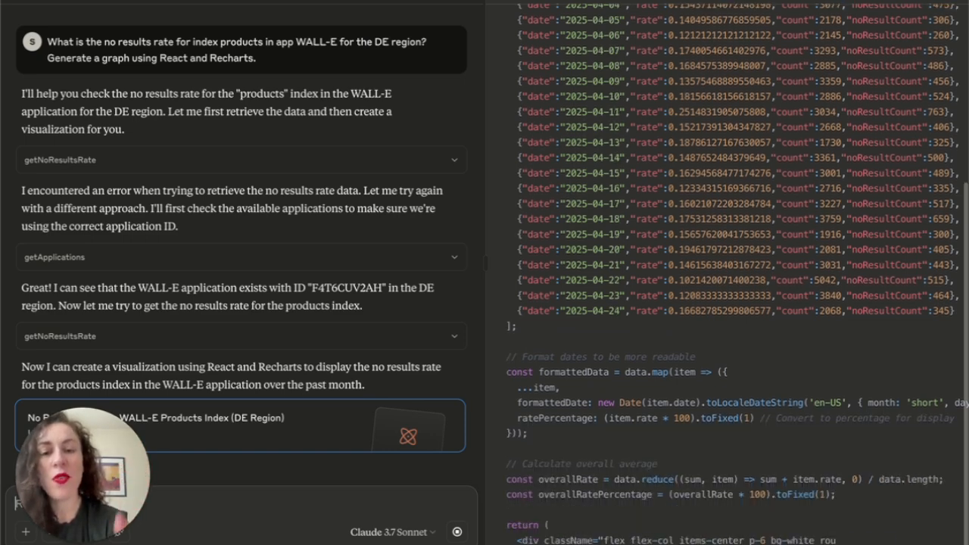
{"action": "scroll", "scroll_direction": "down", "scroll_amount": 3}
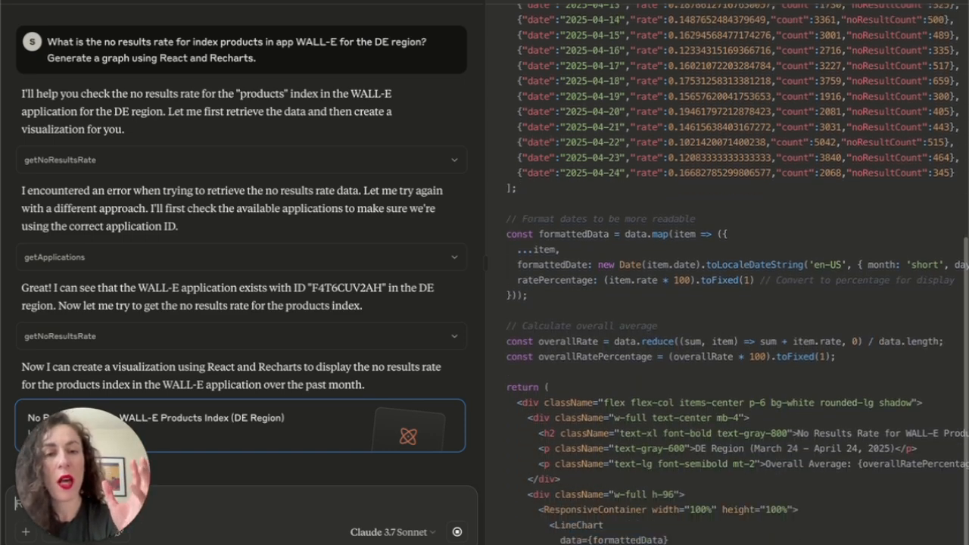
{"action": "scroll", "scroll_direction": "down", "scroll_amount": 3}
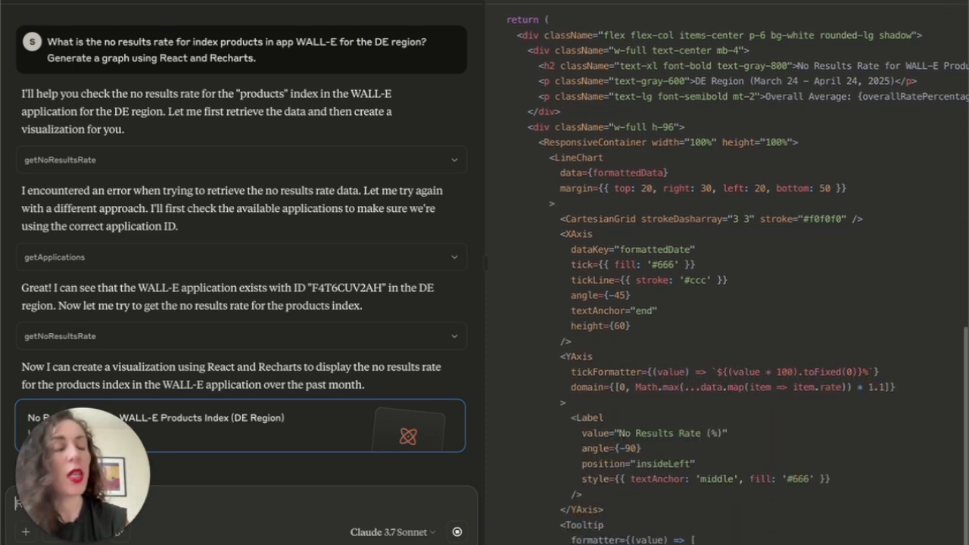
{"action": "scroll", "scroll_direction": "down", "scroll_amount": 3}
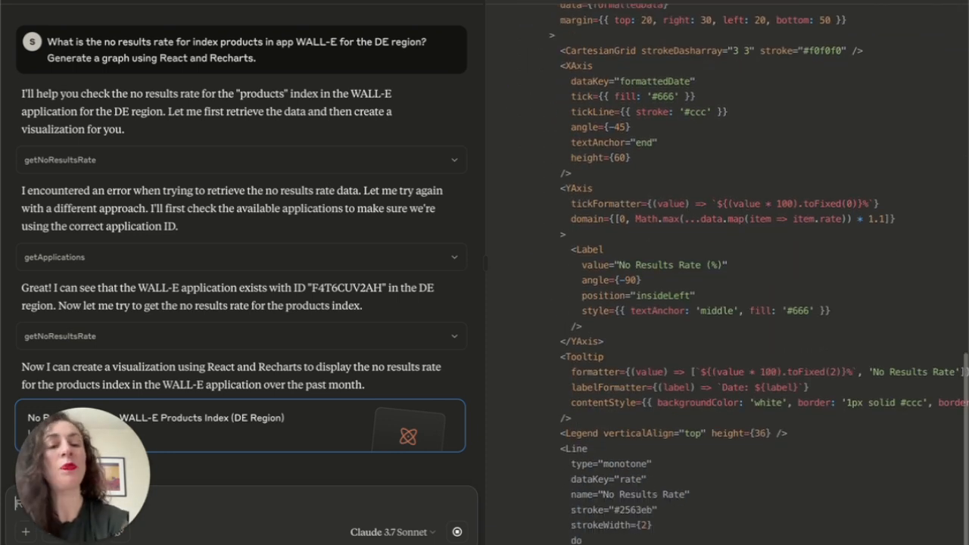
{"action": "scroll", "scroll_direction": "down", "scroll_amount": 3}
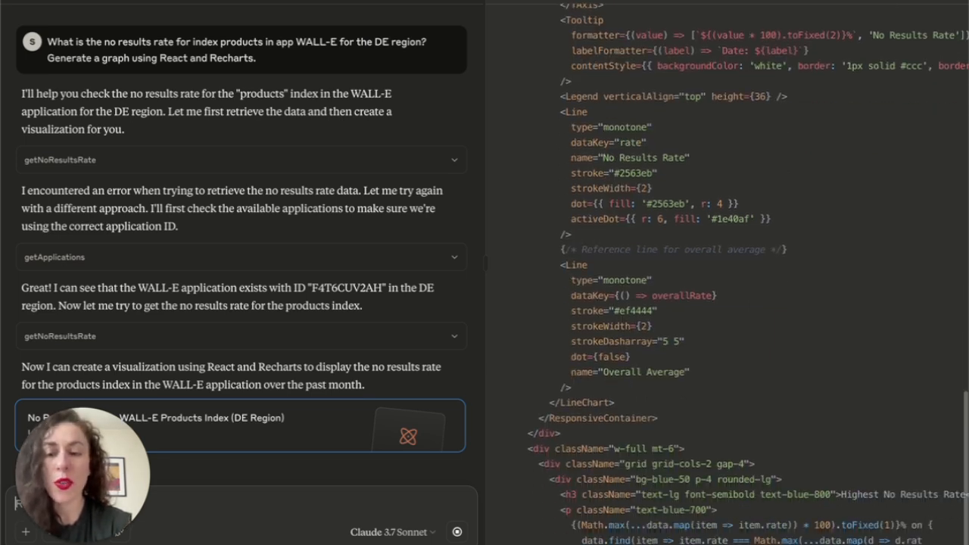
{"action": "scroll", "scroll_direction": "down", "scroll_amount": 3}
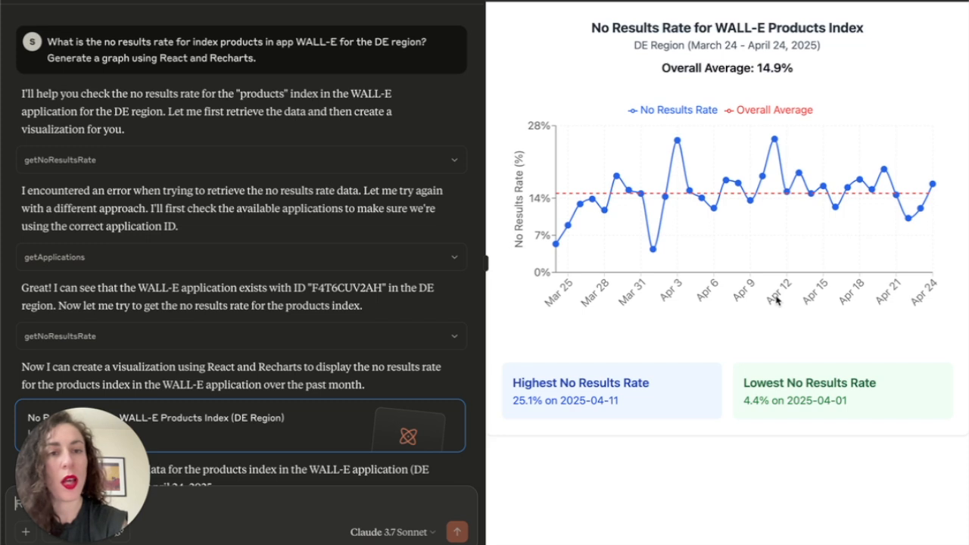
{"action": "mouse_move", "coordinate": [820, 255]}
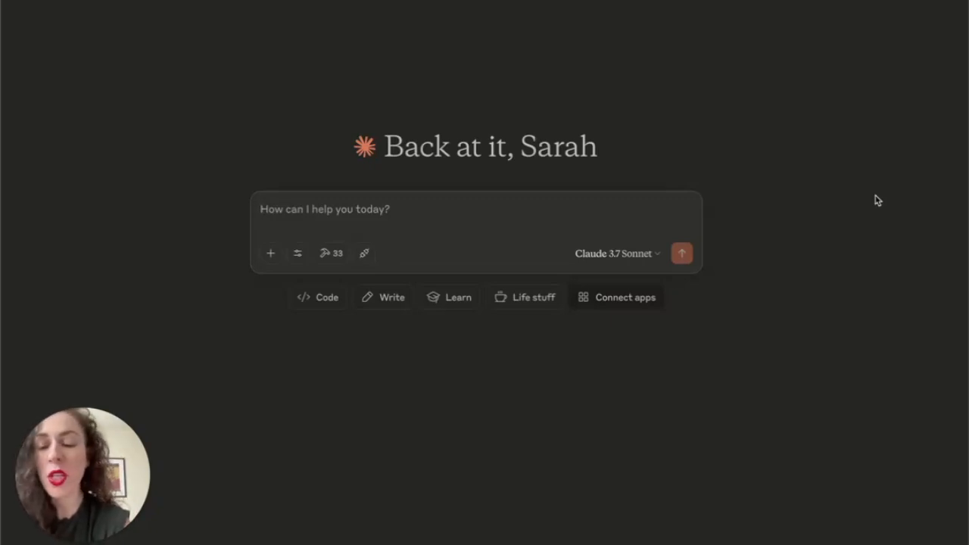
- Send 'Are there any ongoing incidents at Algolia?' and get a no-incidents reply
{"action": "type", "text": "Are there any ongoing inci"}
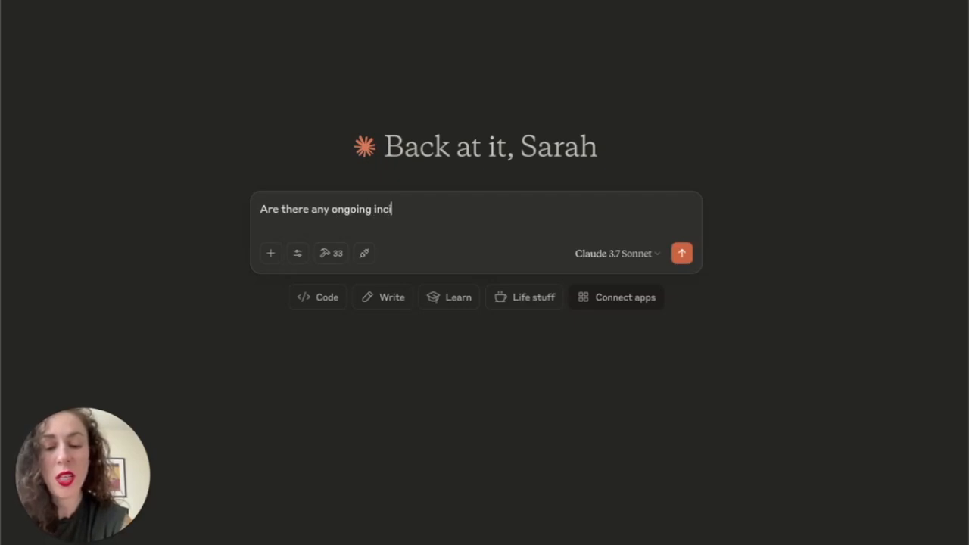
{"action": "type", "text": "dents at Algolia"}
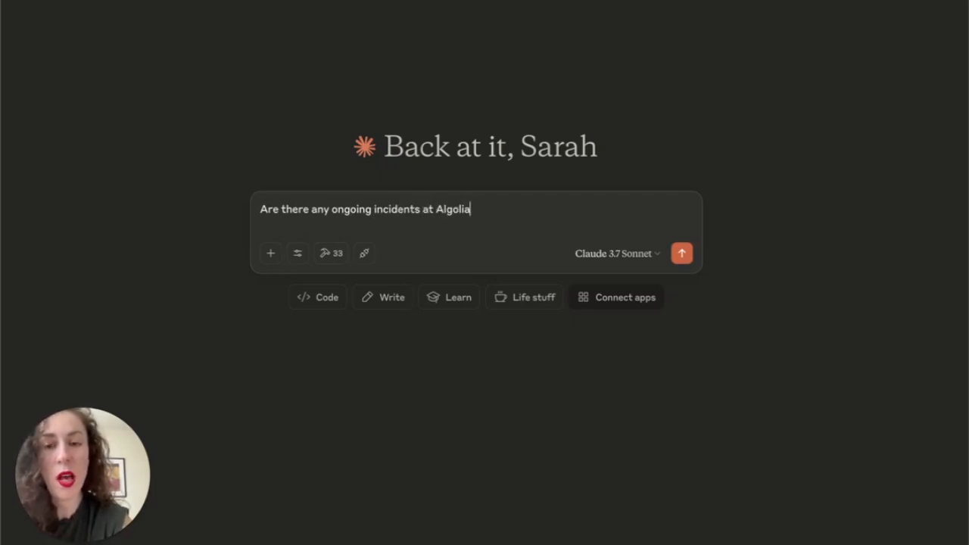
{"action": "left_click", "coordinate": [682, 253]}
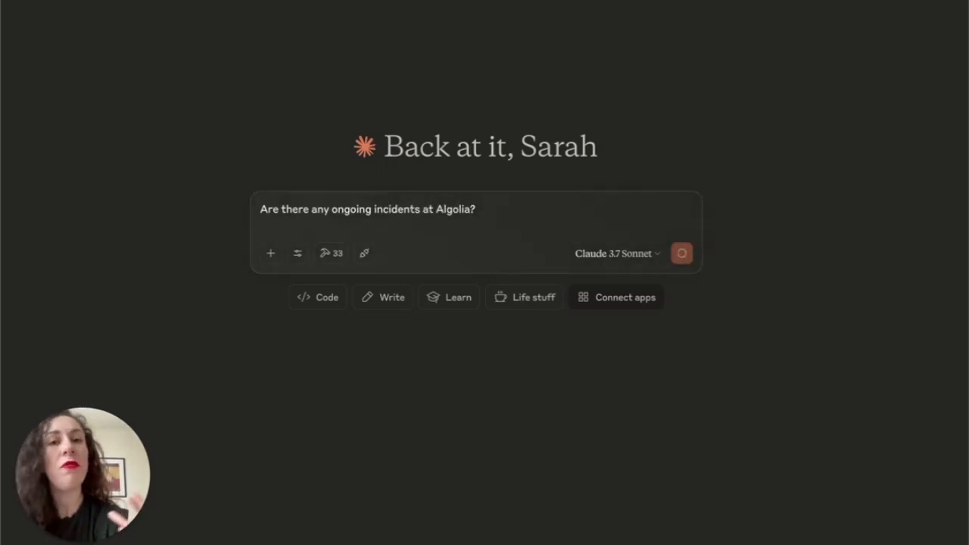
{"action": "left_click", "coordinate": [681, 253]}
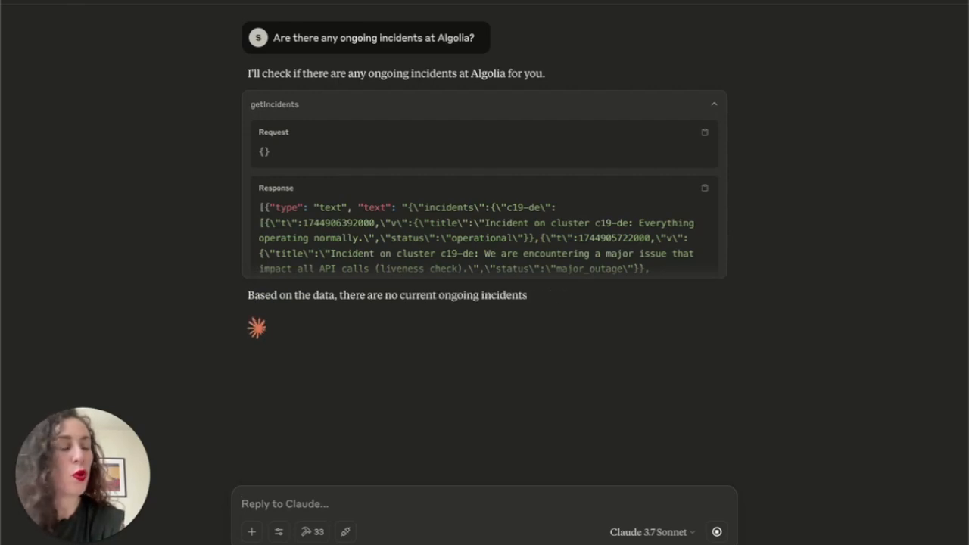
- Collapse the getIncidents request and response details while the incidents answer finishes
{"action": "left_click", "coordinate": [714, 102]}
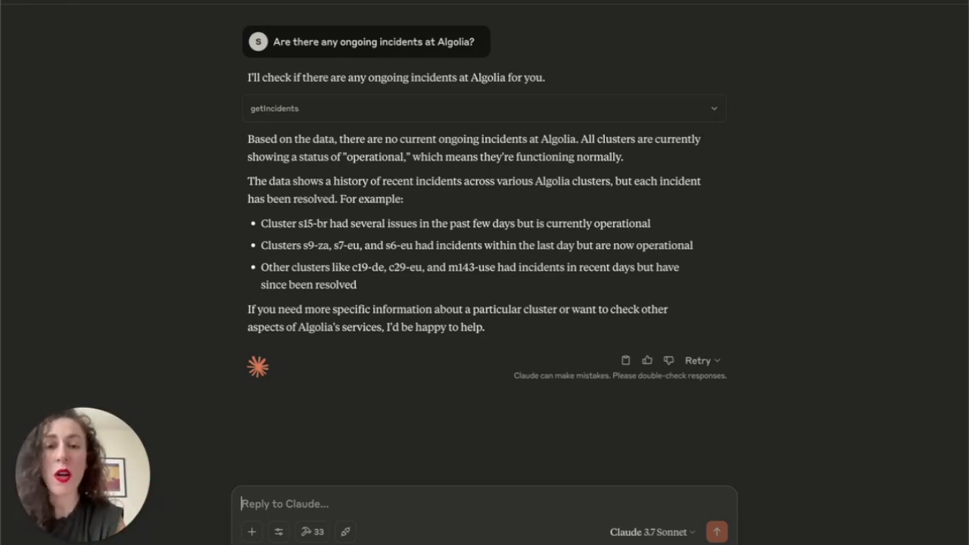
{"action": "mouse_move", "coordinate": [955, 279]}
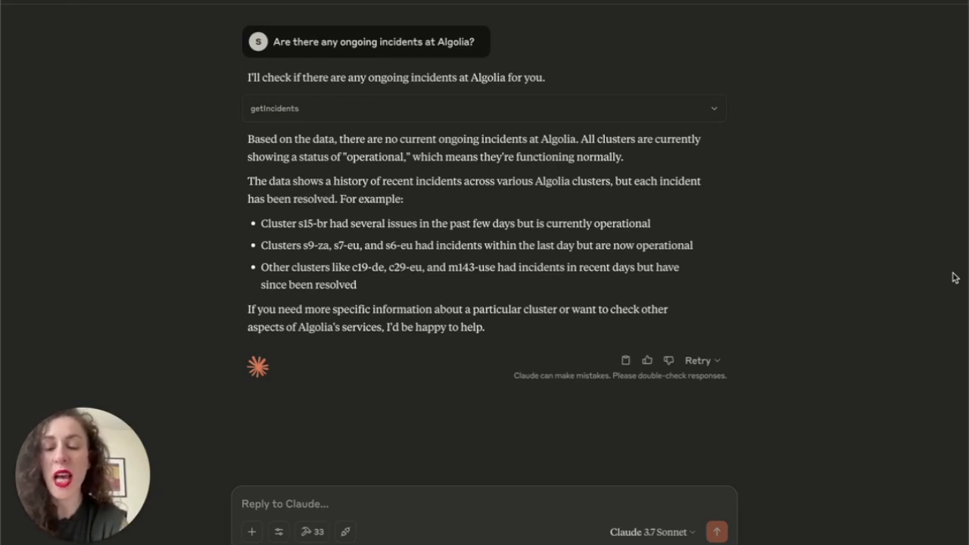
- Ask Claude for the latency of the products index on app WALL_E
{"action": "type", "text": "What's the latency of my products"}
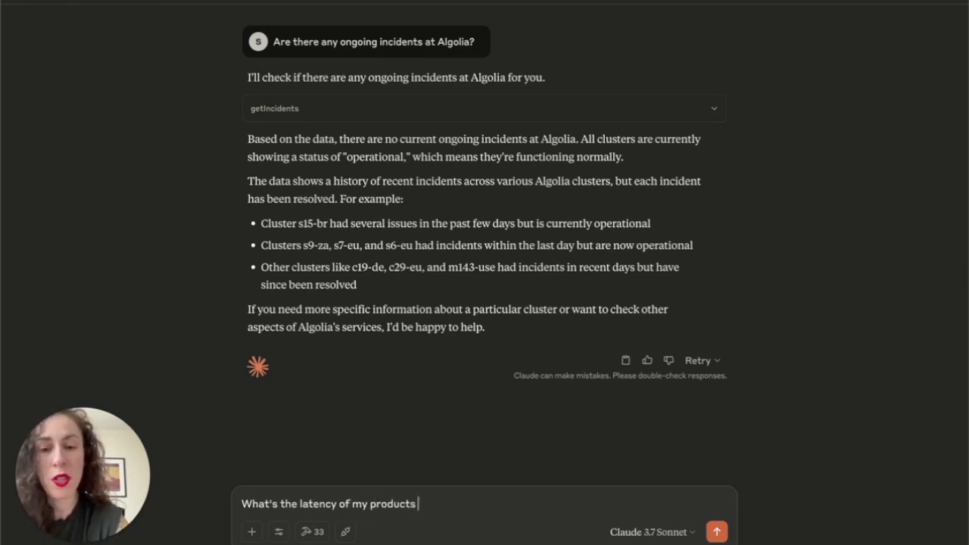
{"action": "type", "text": "index on app"}
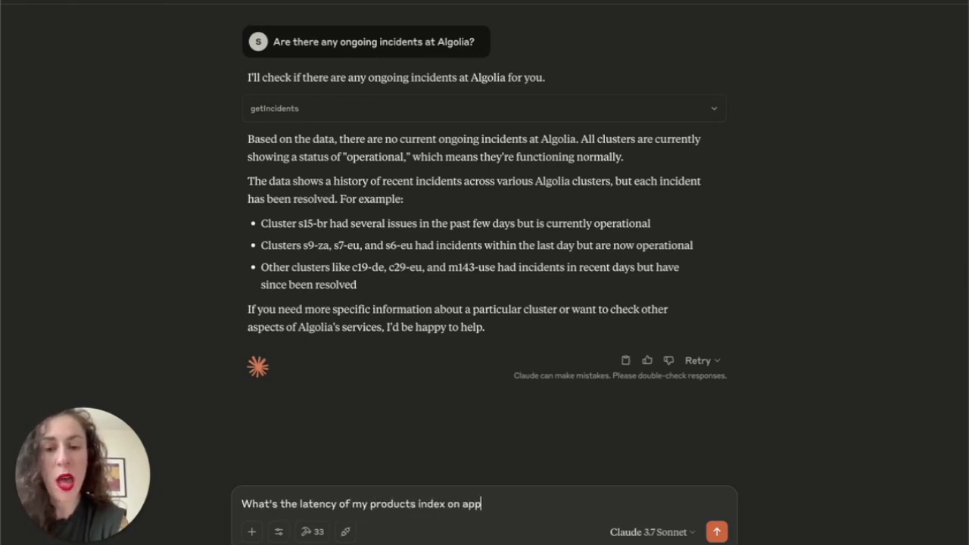
{"action": "type", "text": "WALL_E"}
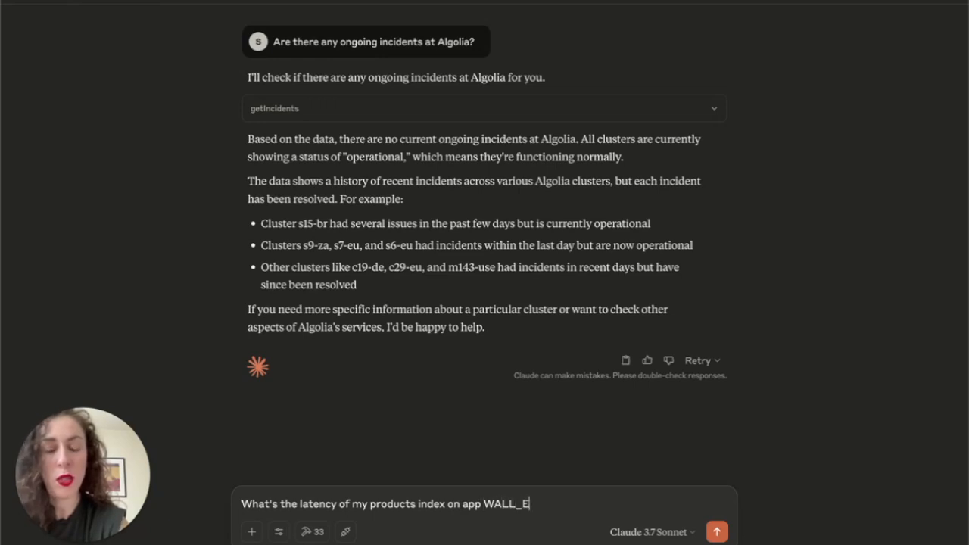
{"action": "left_click", "coordinate": [722, 530]}
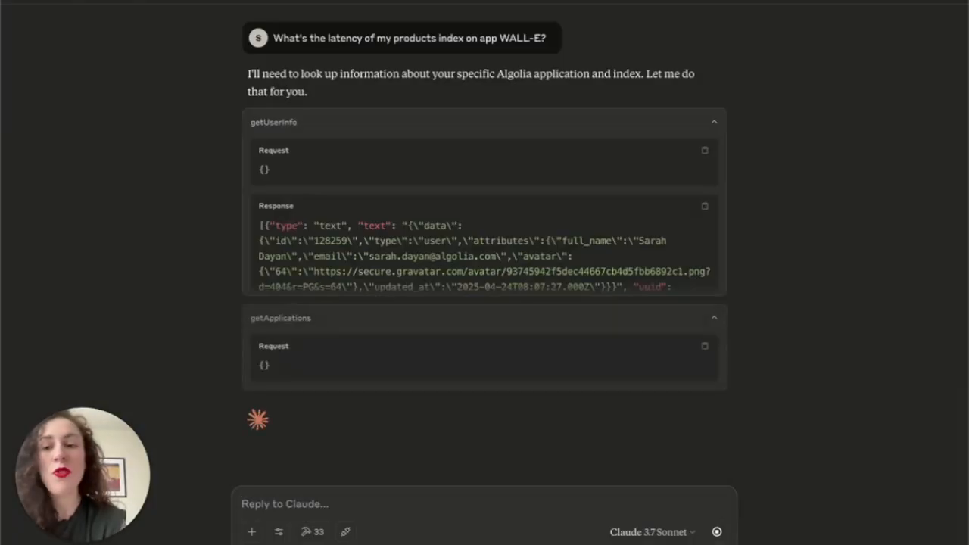
- Approve the Algolia tool call and follow the latency results: 58ms processing, 937ms round trip
{"action": "left_click", "coordinate": [714, 121]}
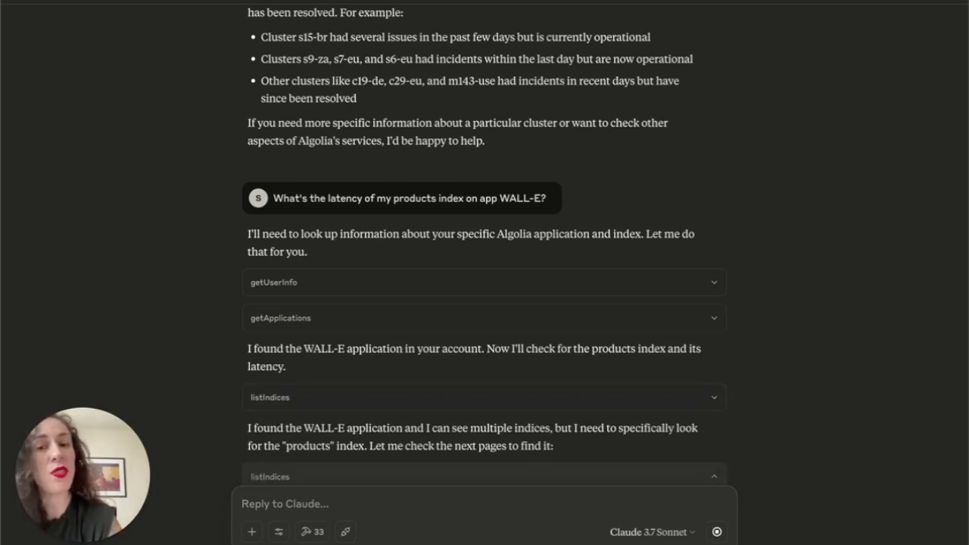
{"action": "scroll", "scroll_direction": "down", "scroll_amount": 3}
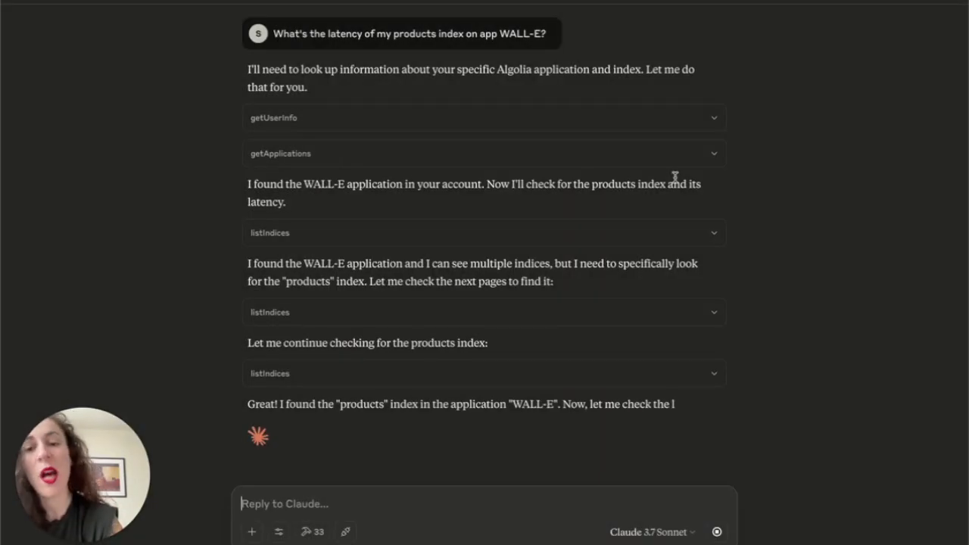
{"action": "scroll", "scroll_direction": "down", "scroll_amount": 3}
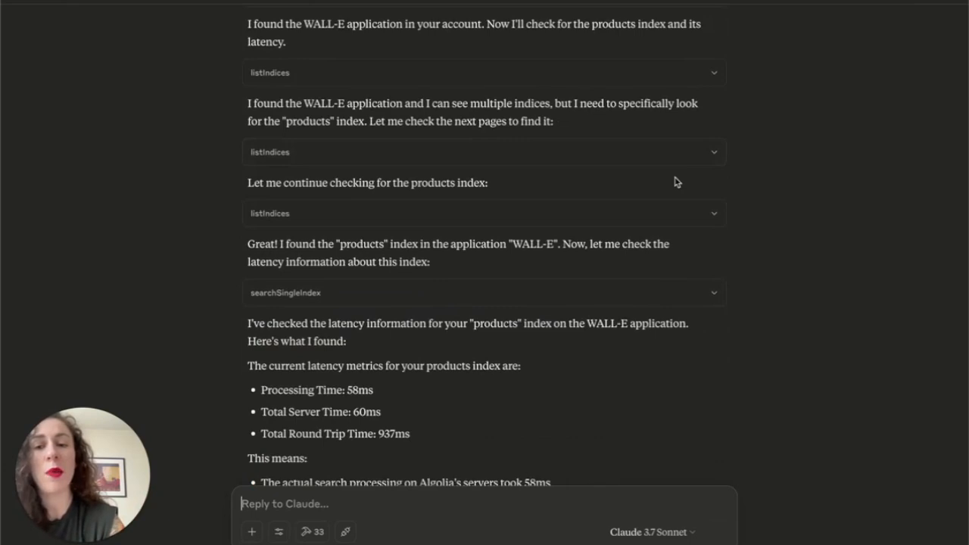
- Scroll to read the reply noting 346,703 records and good performance
{"action": "scroll", "scroll_direction": "down", "scroll_amount": 3}
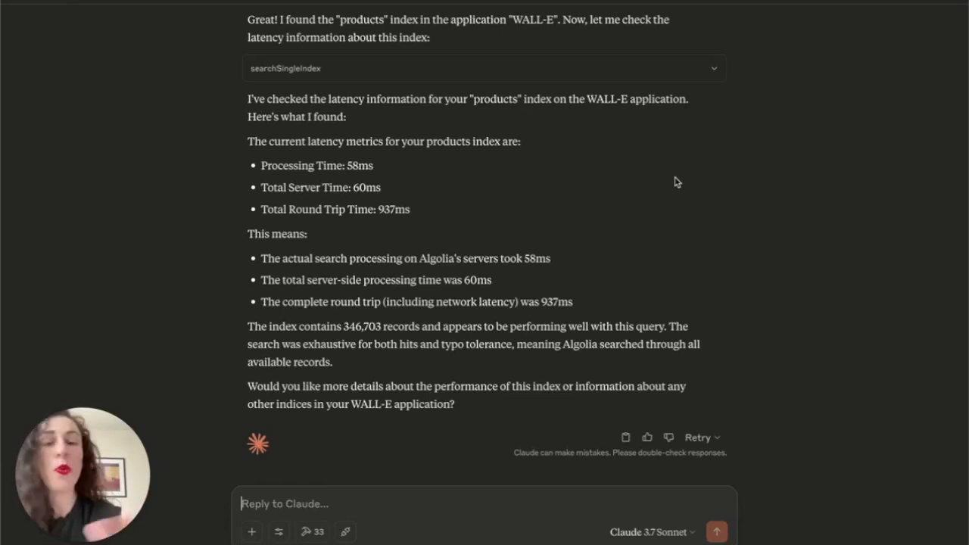
- Send 'Show me a visualization of my API usage over the past week.'
{"action": "type", "text": "Show me a vizualis"}
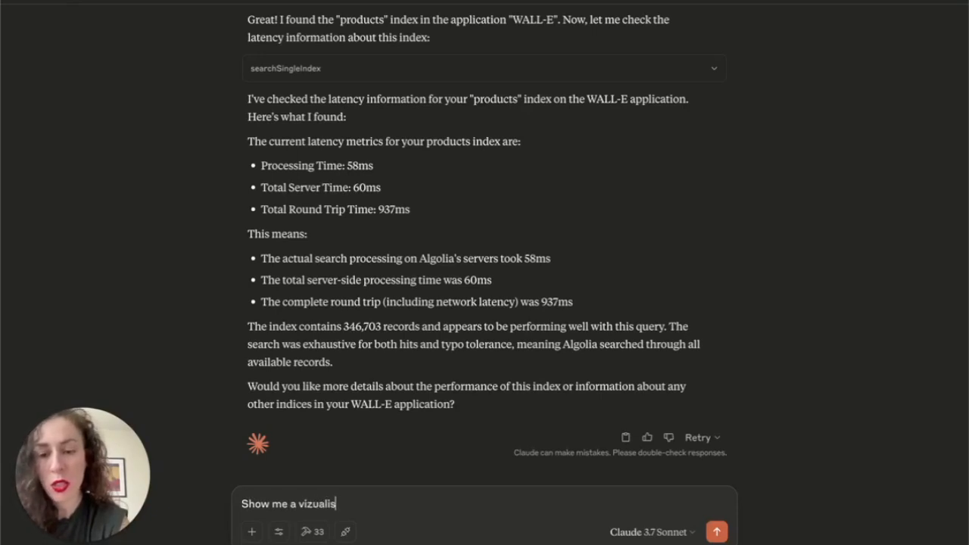
{"action": "key", "text": "Backspace"}
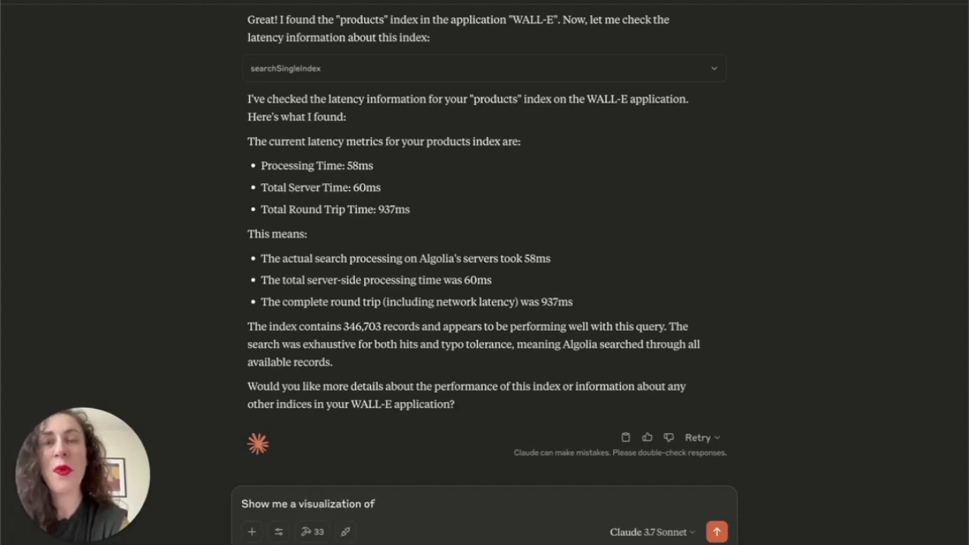
{"action": "type", "text": "my API usage"}
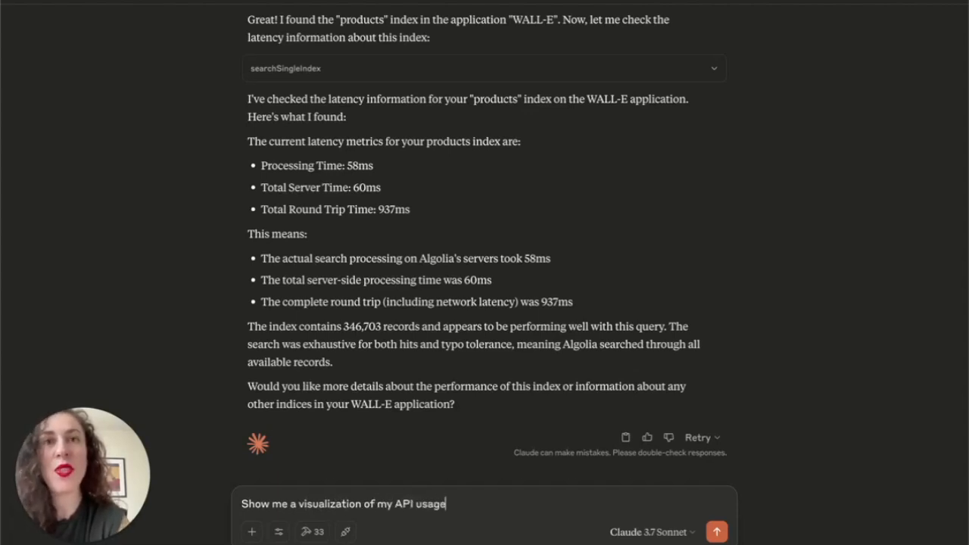
{"action": "type", "text": "over the past w"}
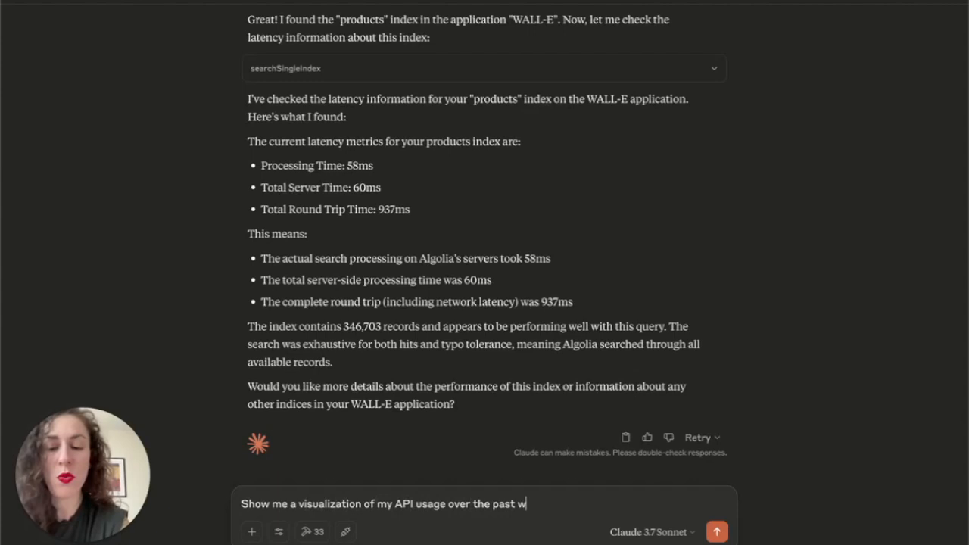
{"action": "left_click", "coordinate": [717, 532]}
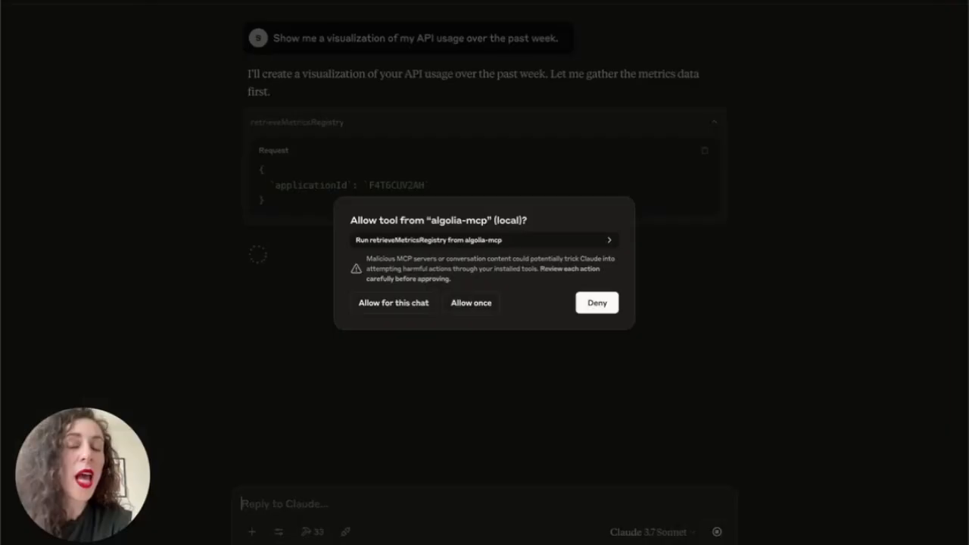
- Allow the retrieveMetricsRegistry tool from algolia-mcp to run
{"action": "left_click", "coordinate": [471, 303]}
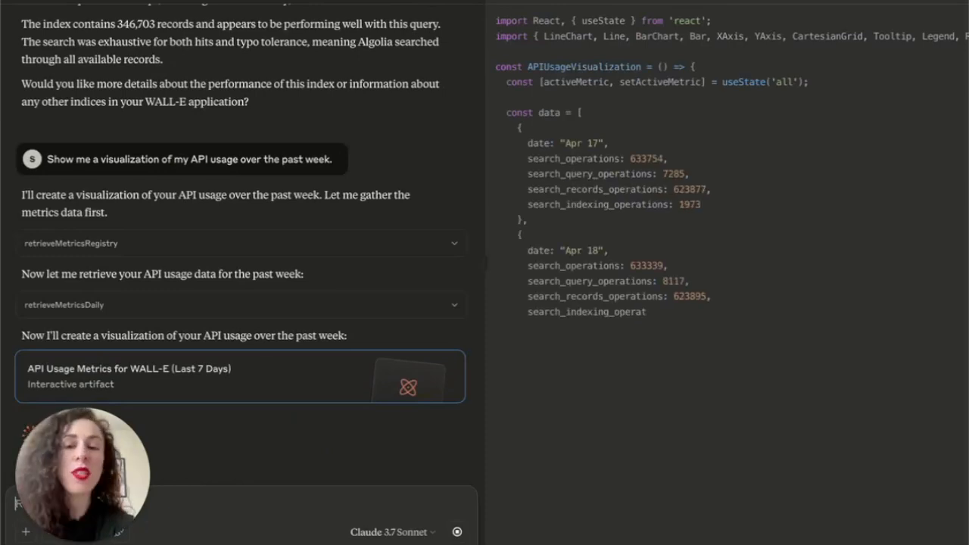
- Scroll through the React code until the WALL-E seven-day usage dashboard renders
{"action": "scroll", "scroll_direction": "down", "scroll_amount": 3}
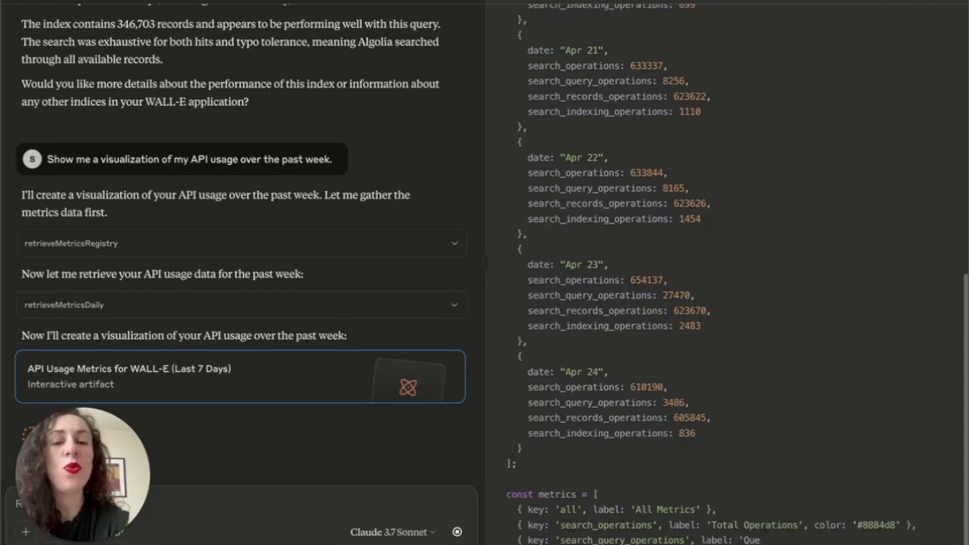
{"action": "scroll", "scroll_direction": "down", "scroll_amount": 3}
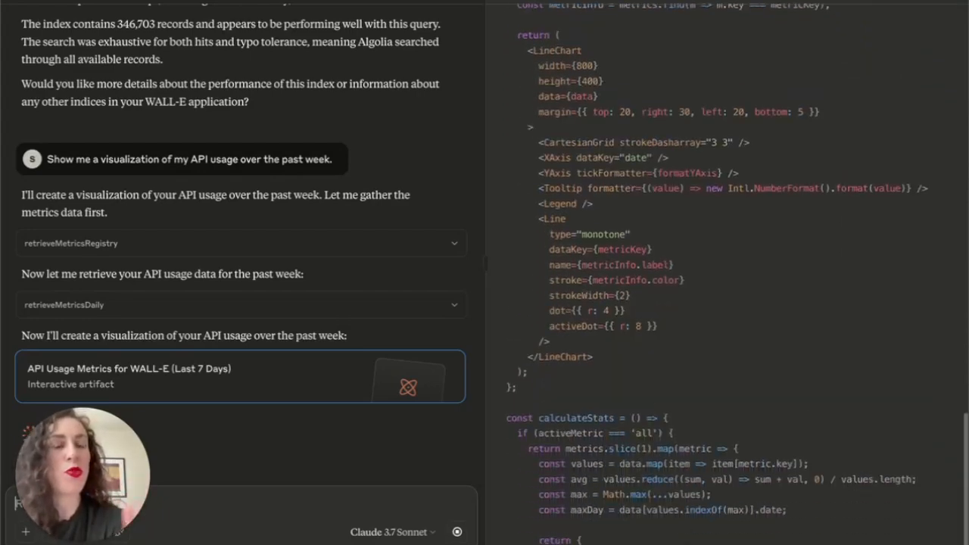
{"action": "scroll", "scroll_direction": "down", "scroll_amount": 3}
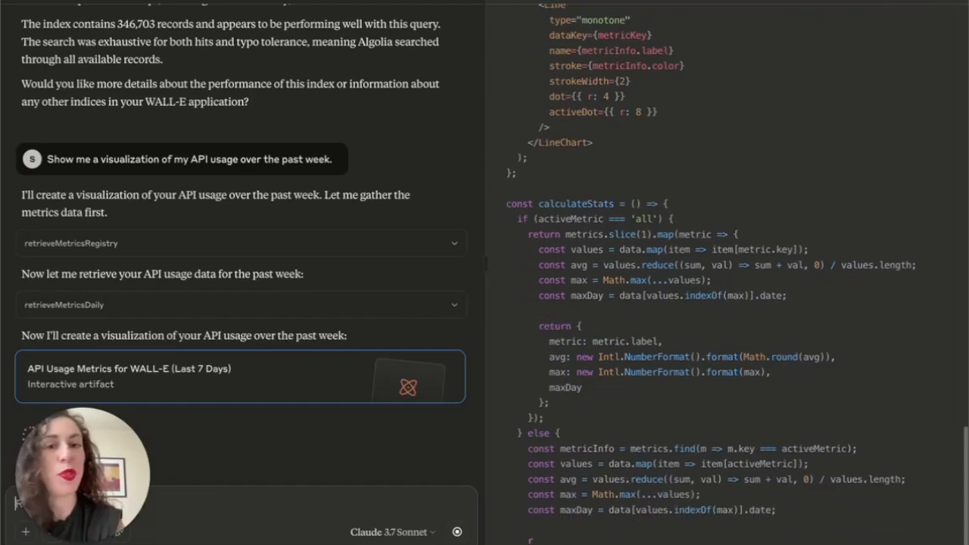
{"action": "scroll", "scroll_direction": "down", "scroll_amount": 3}
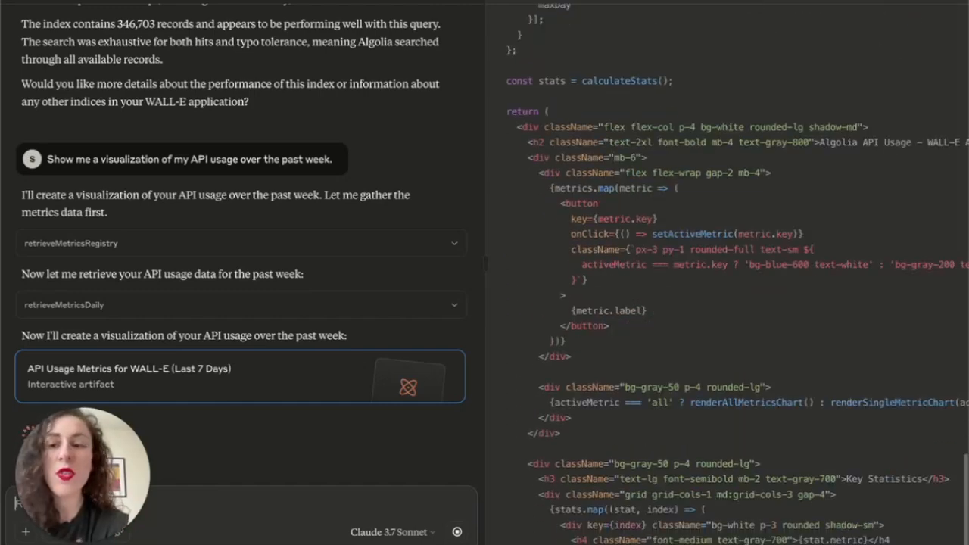
{"action": "scroll", "scroll_direction": "down", "scroll_amount": 3}
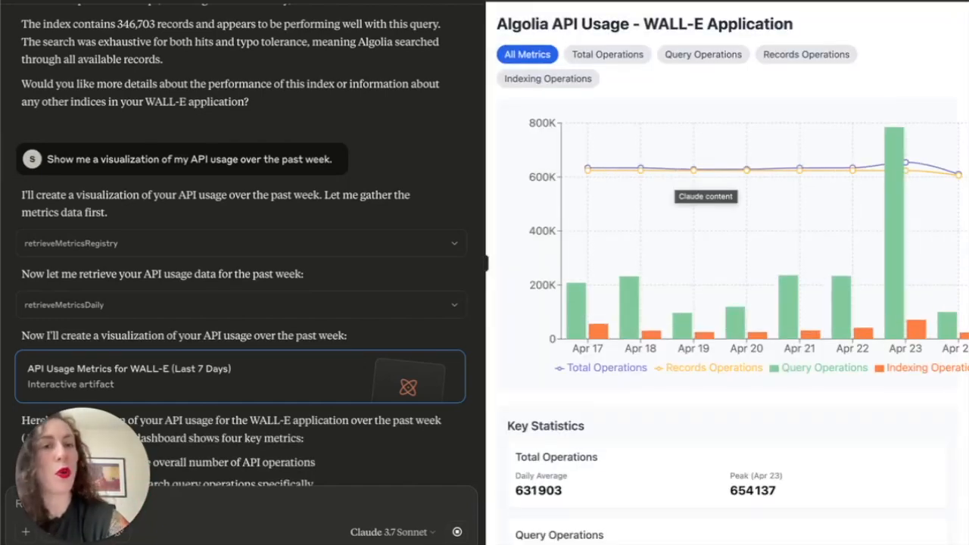
{"action": "mouse_move", "coordinate": [692, 151]}
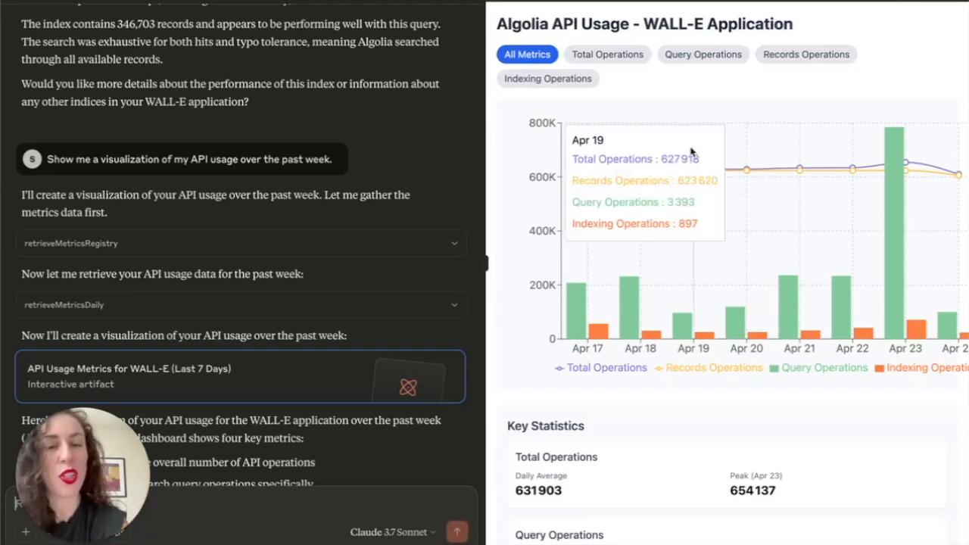
{"action": "mouse_move", "coordinate": [736, 124]}
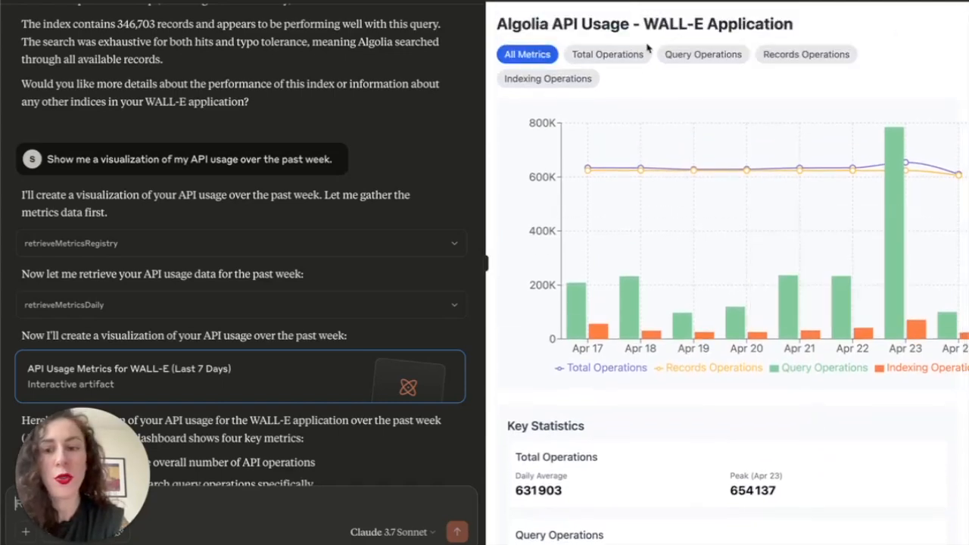
{"action": "left_click", "coordinate": [703, 54]}
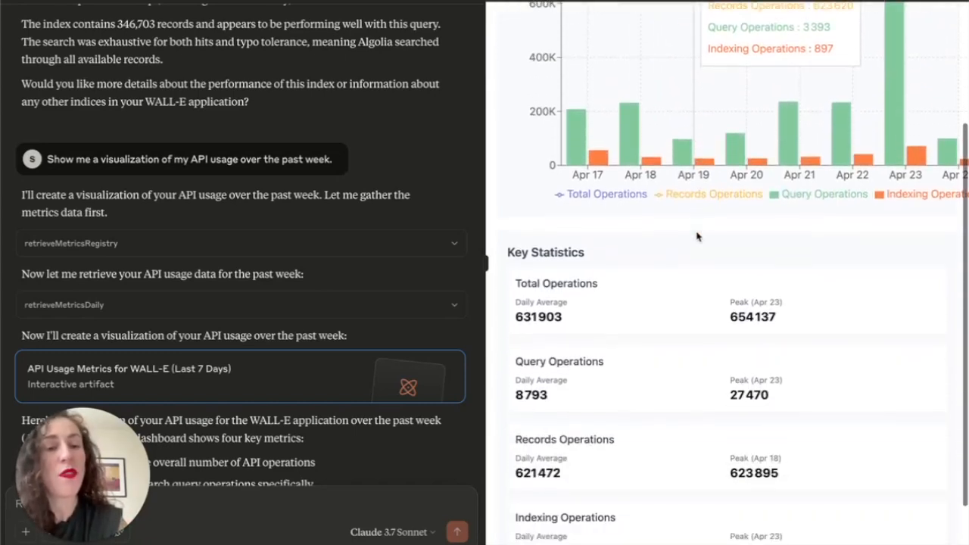
{"action": "scroll", "scroll_direction": "down", "scroll_amount": 3}
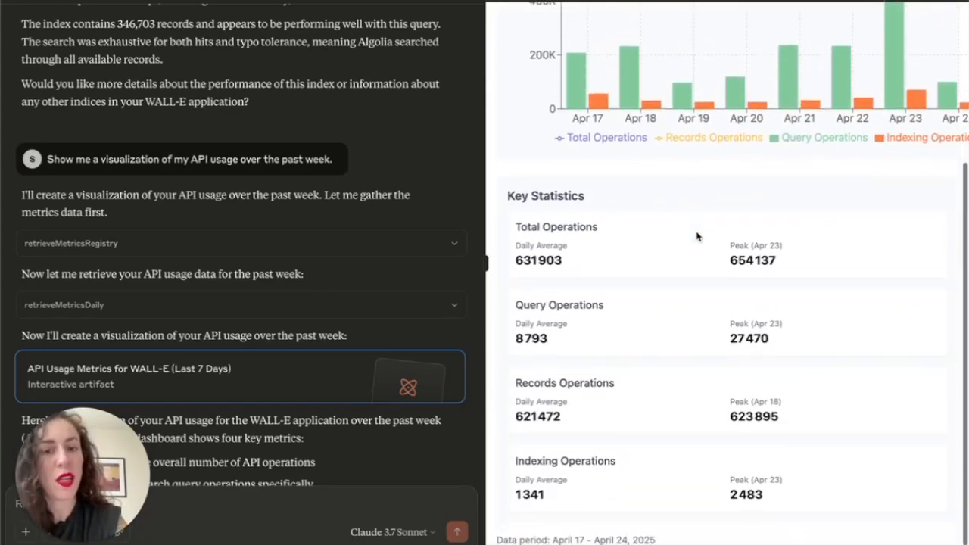
{"action": "mouse_move", "coordinate": [549, 318]}
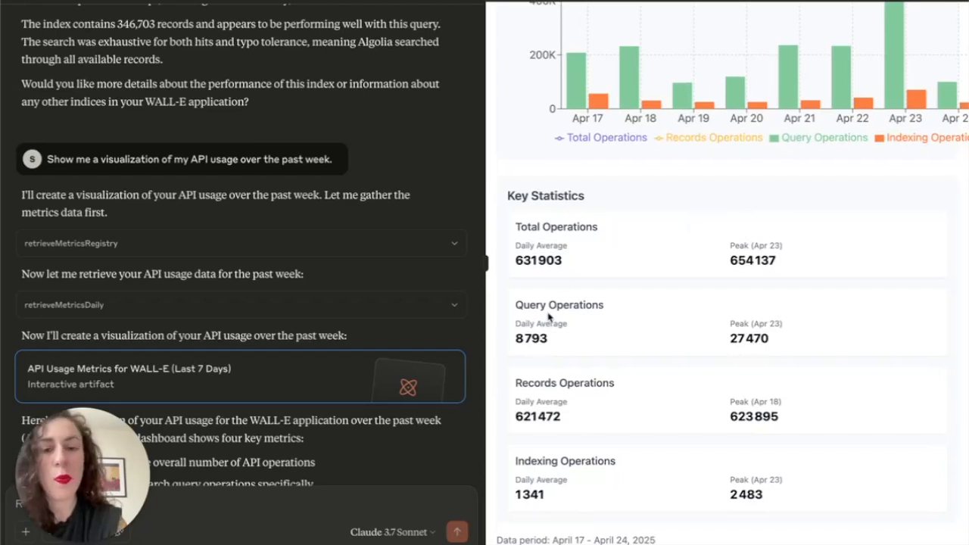
{"action": "mouse_move", "coordinate": [711, 288]}
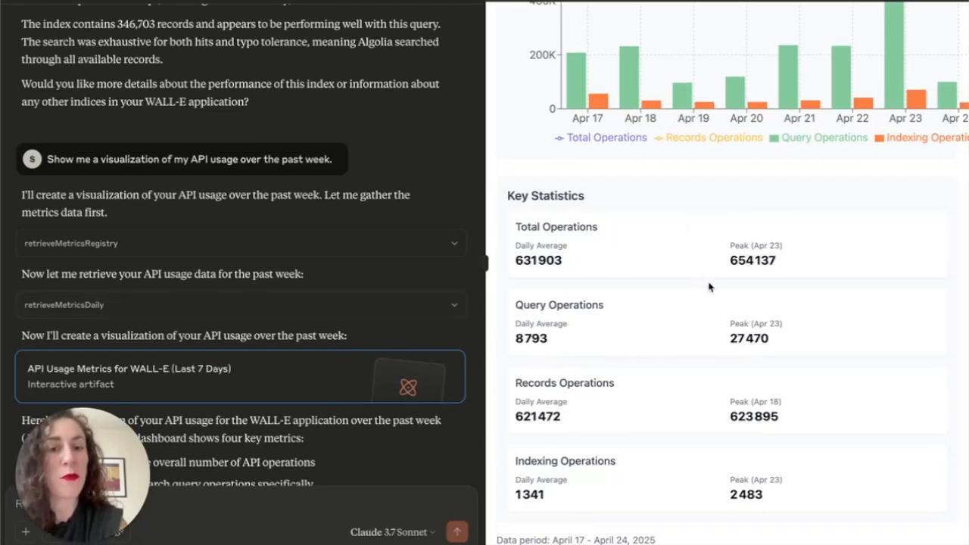
{"action": "scroll", "scroll_direction": "down", "scroll_amount": 3}
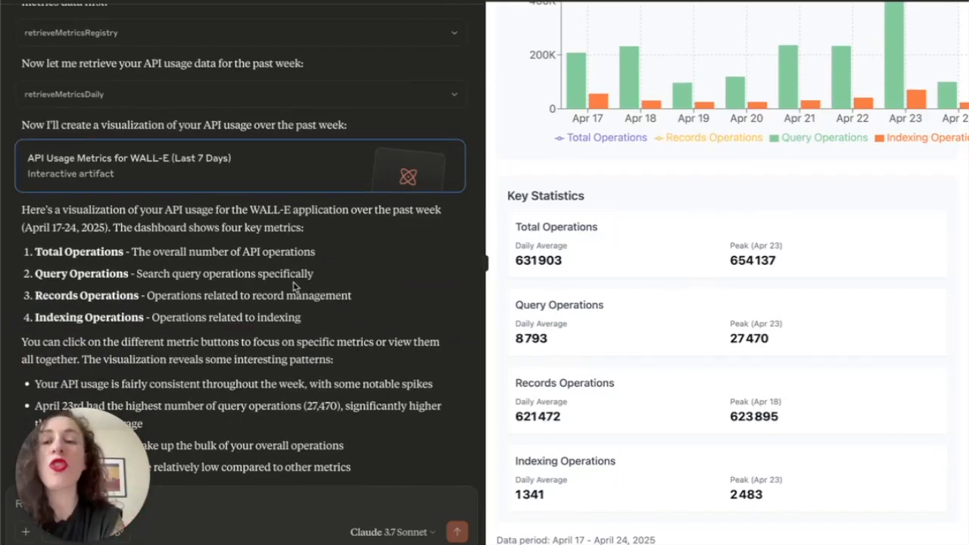
{"action": "mouse_move", "coordinate": [104, 274]}
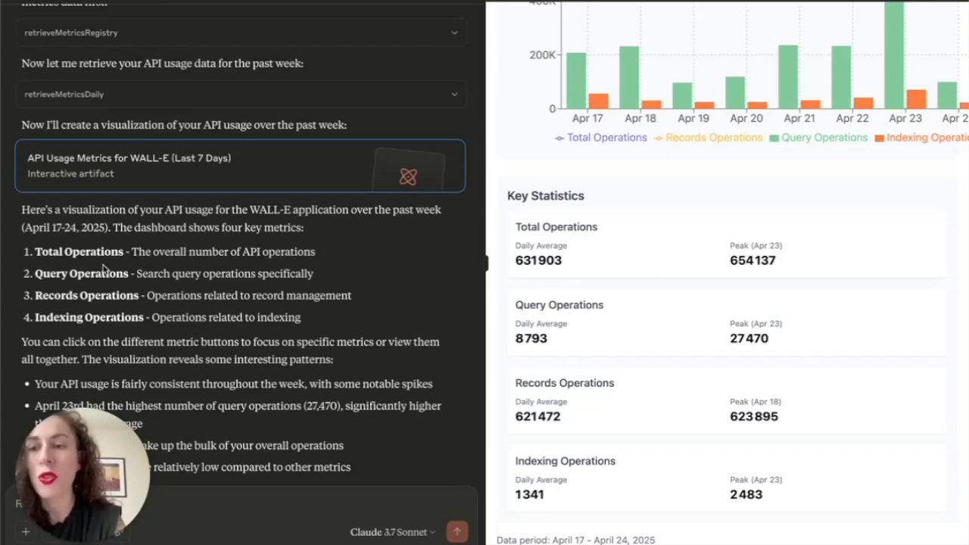